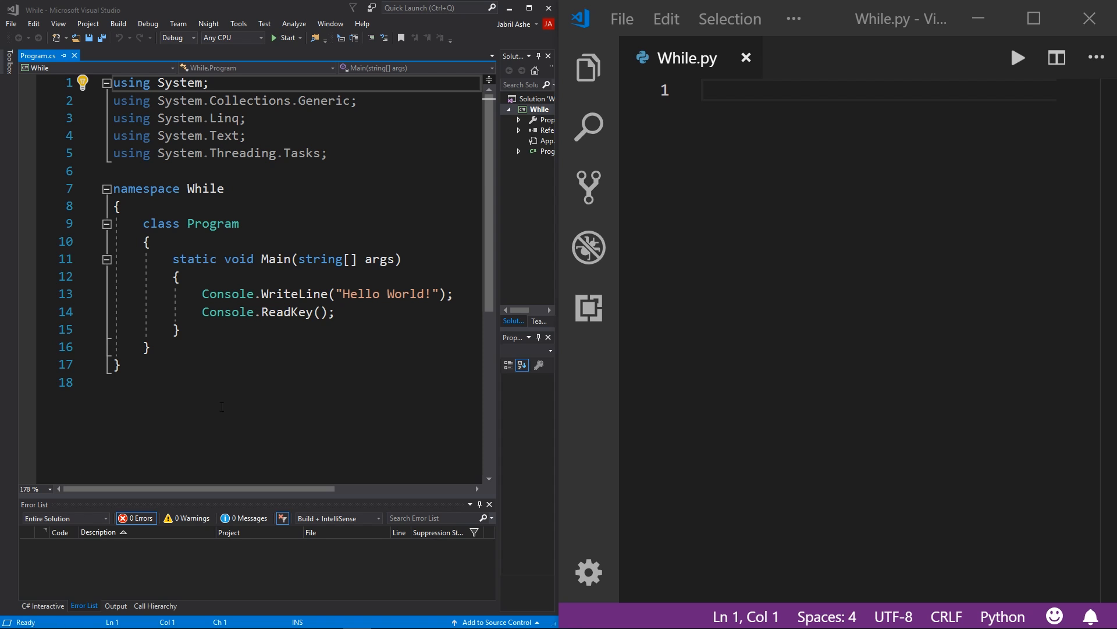
- Delete the Console.WriteLine("Hello World!") and Console.ReadKey() lines from Main
{"action": "double_click", "coordinate": [294, 294]}
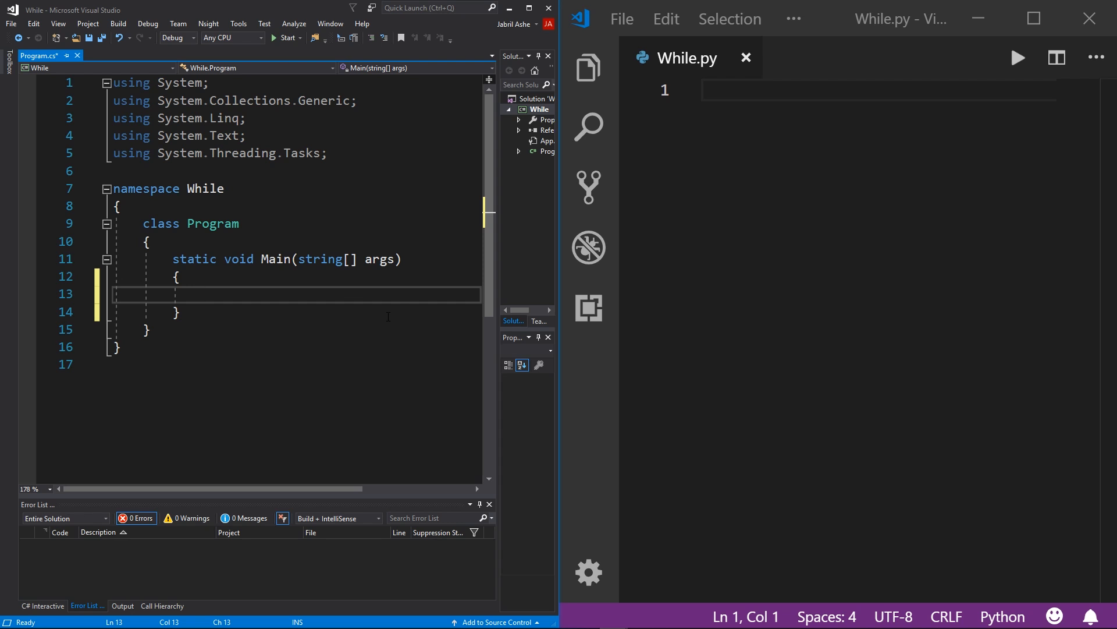
- Write an empty while (true) loop with braces in Main and save Program.cs
{"action": "type", "text": "while"}
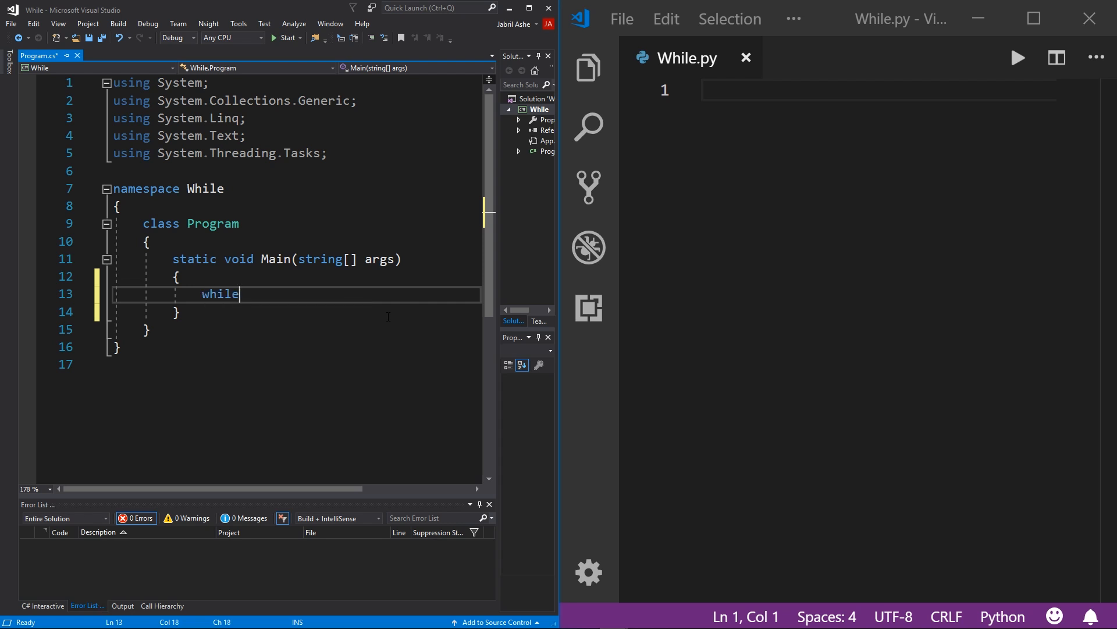
{"action": "type", "text": "(true"}
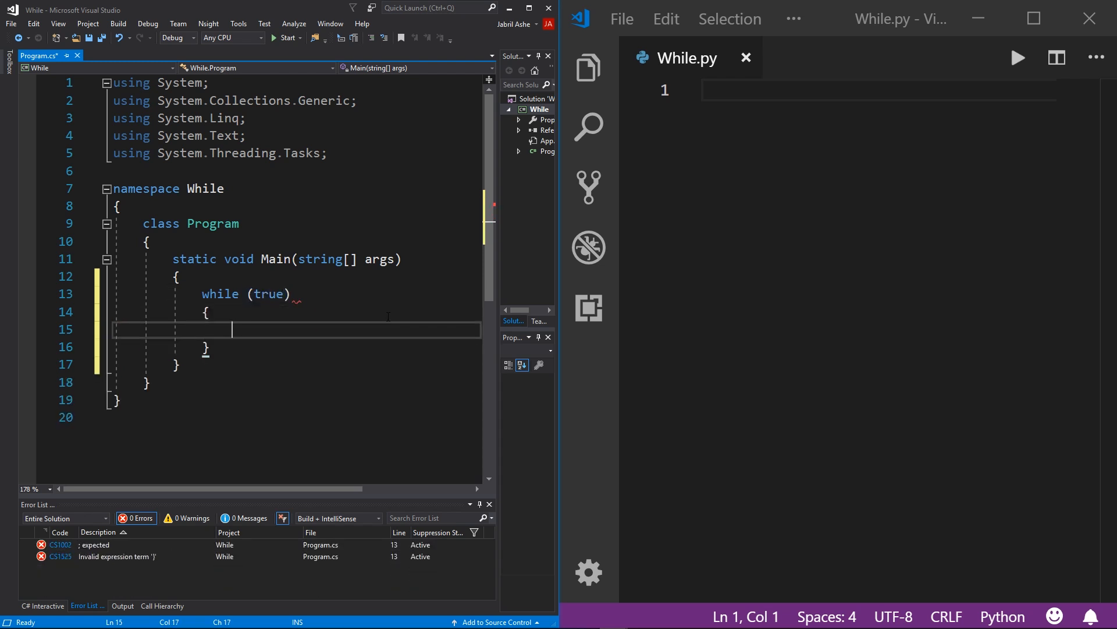
{"action": "key", "text": "ctrl+s"}
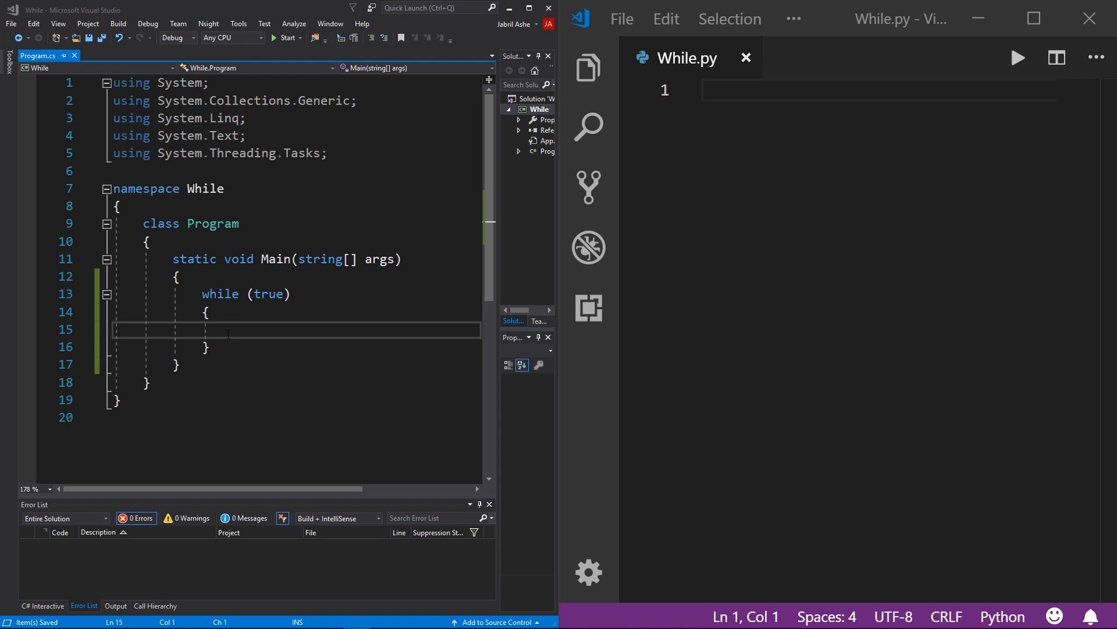
- Highlight the while keyword and the true condition to explain them
{"action": "double_click", "coordinate": [220, 293]}
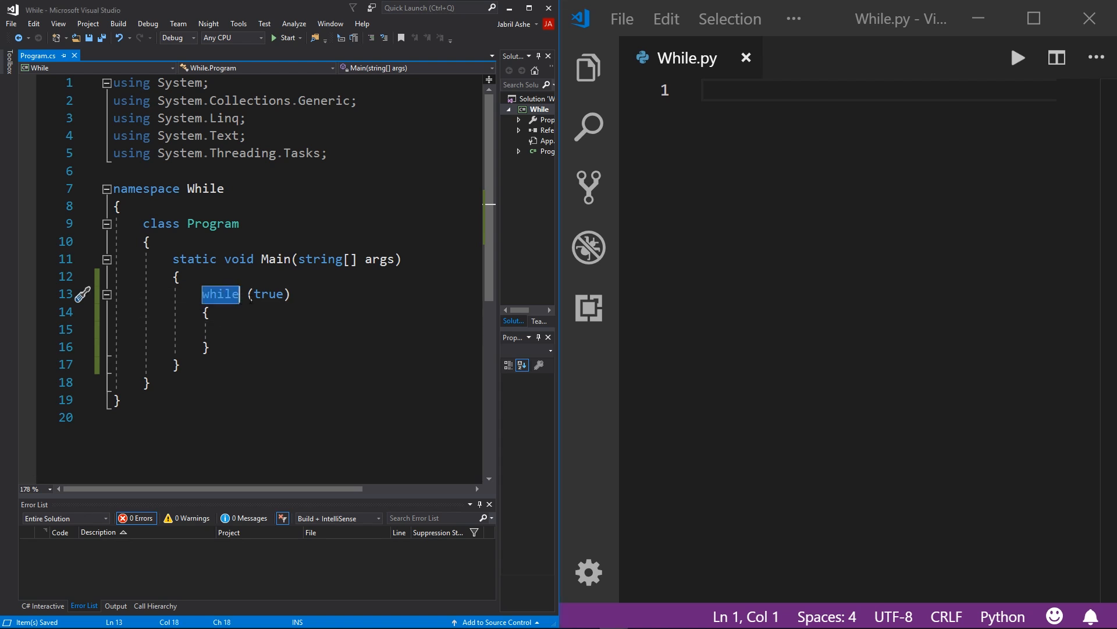
{"action": "left_click", "coordinate": [269, 294]}
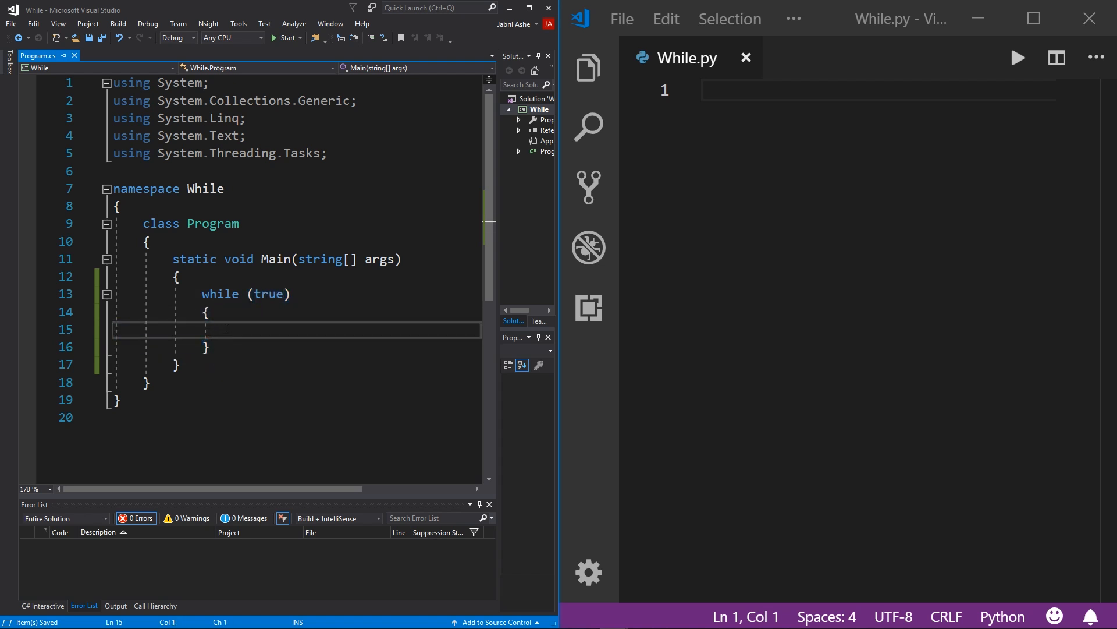
{"action": "double_click", "coordinate": [268, 293]}
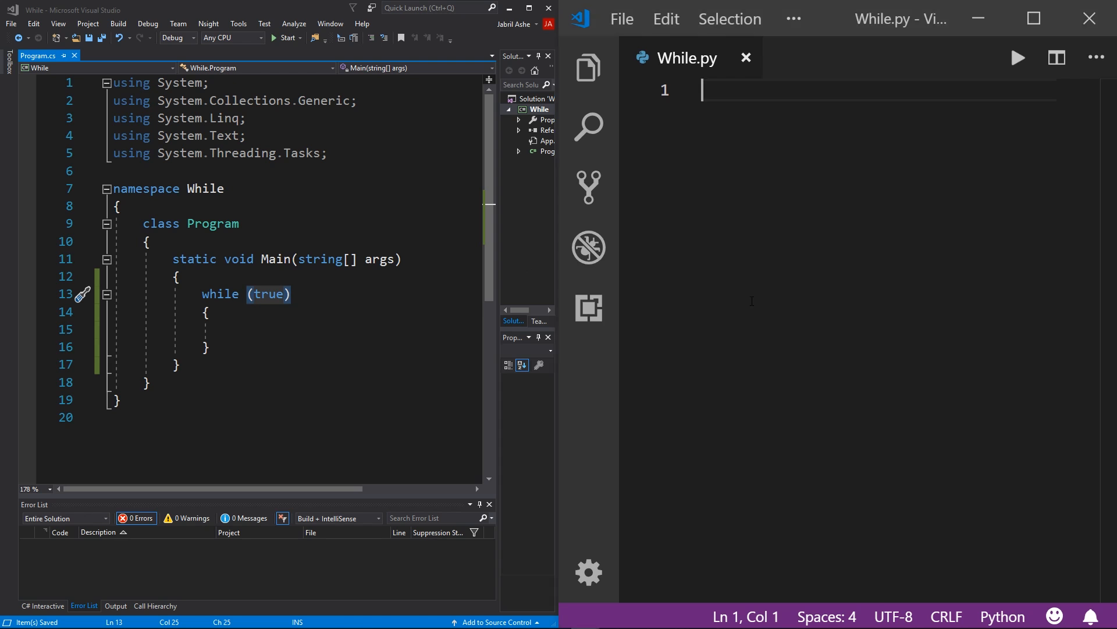
- Type 'while True:' with an indented 'pass' in While.py, then select all the code
{"action": "type", "text": "w"}
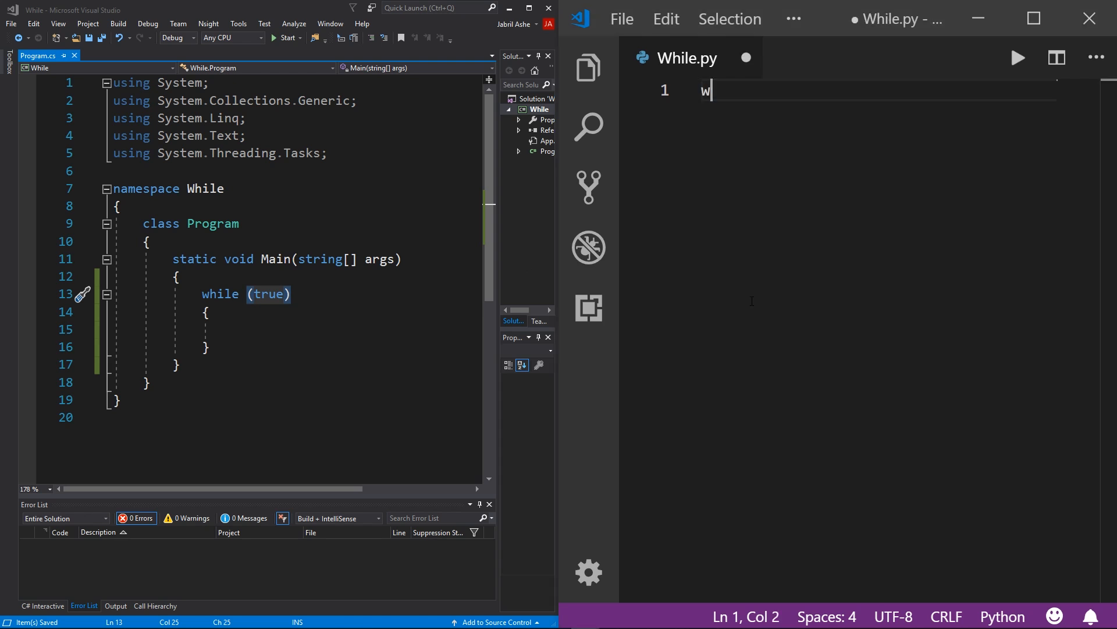
{"action": "type", "text": "hile True:"}
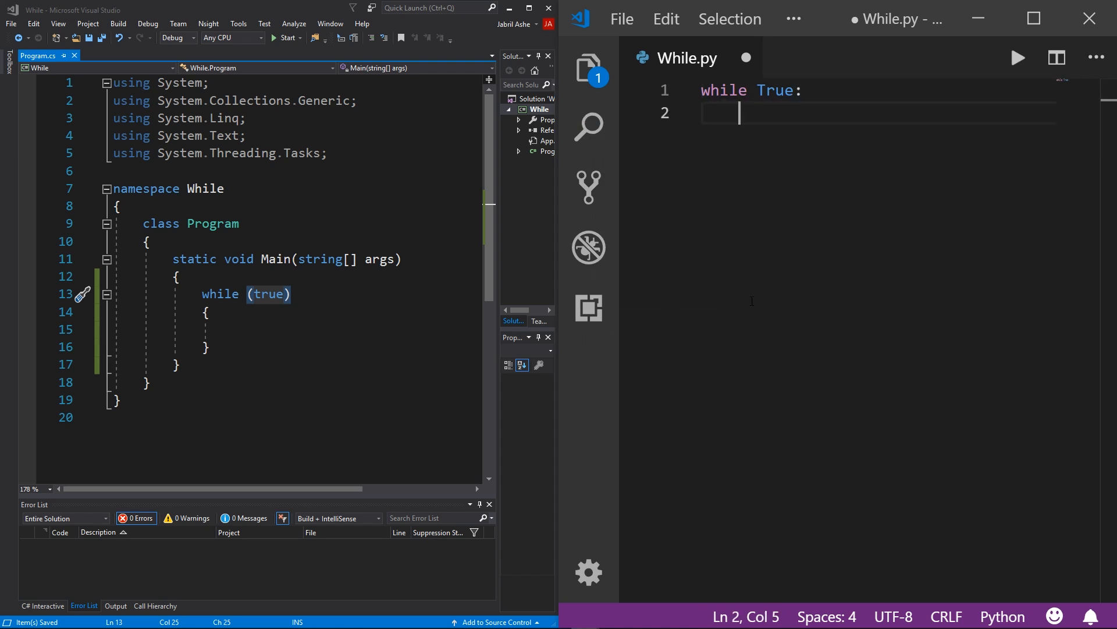
{"action": "type", "text": "pass"}
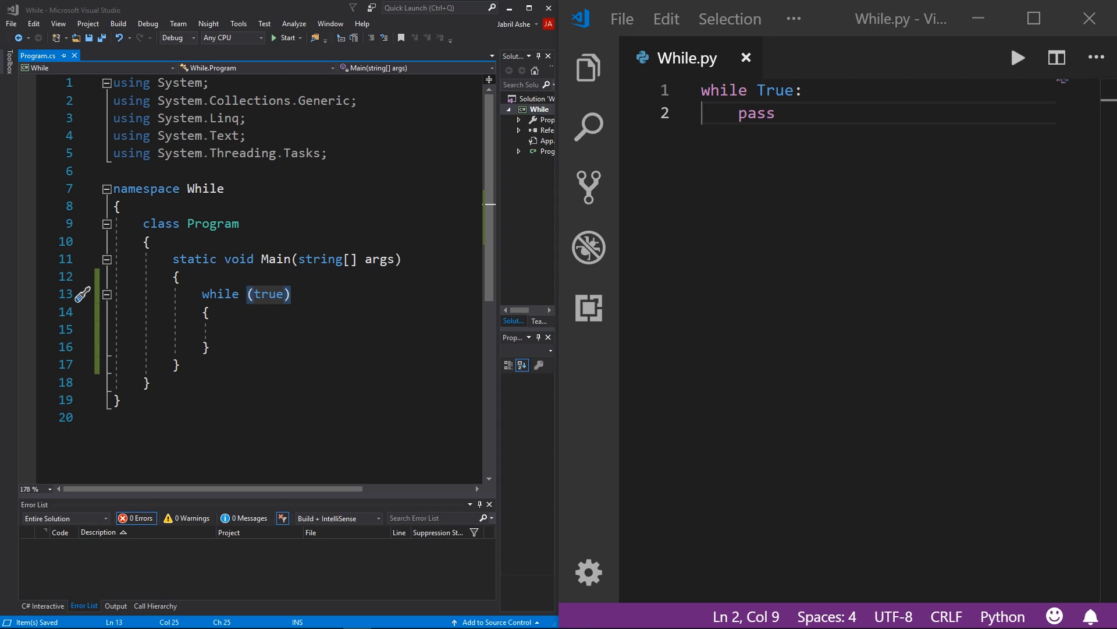
{"action": "key", "text": "ctrl+a"}
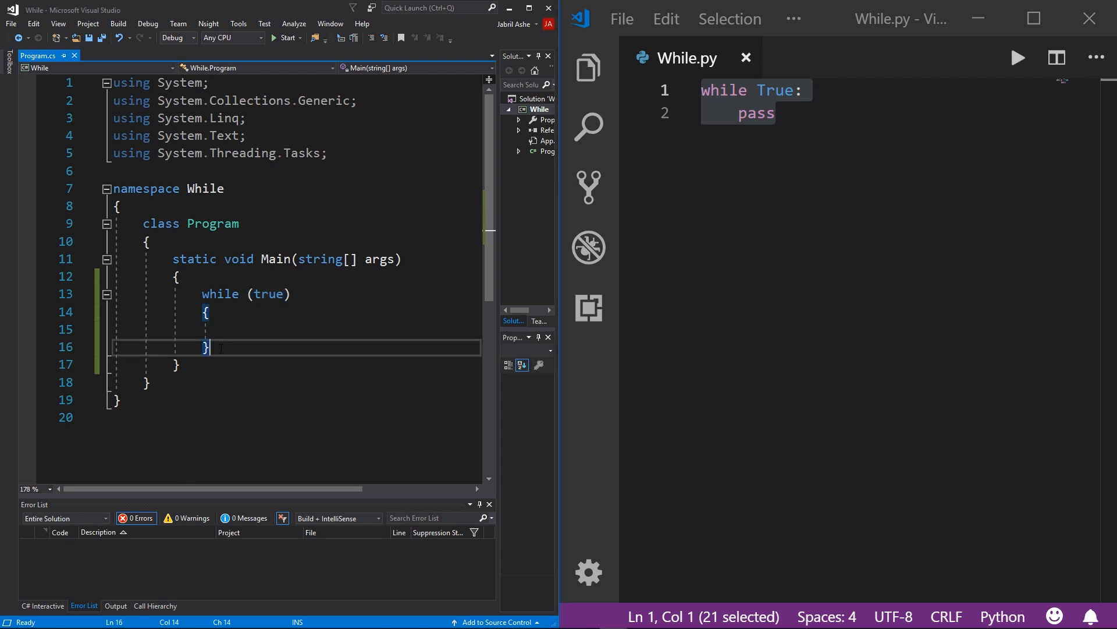
- Add Console.WriteLine("Reached?"); below the loop's closing brace
{"action": "type", "text": "con"}
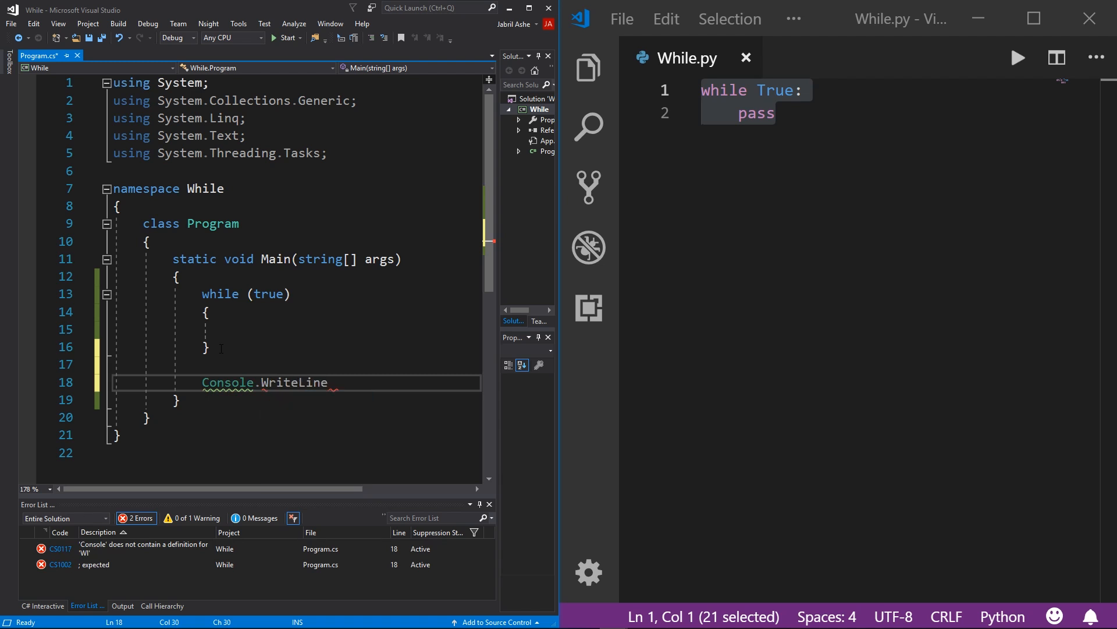
{"action": "type", "text": "(\"T\""}
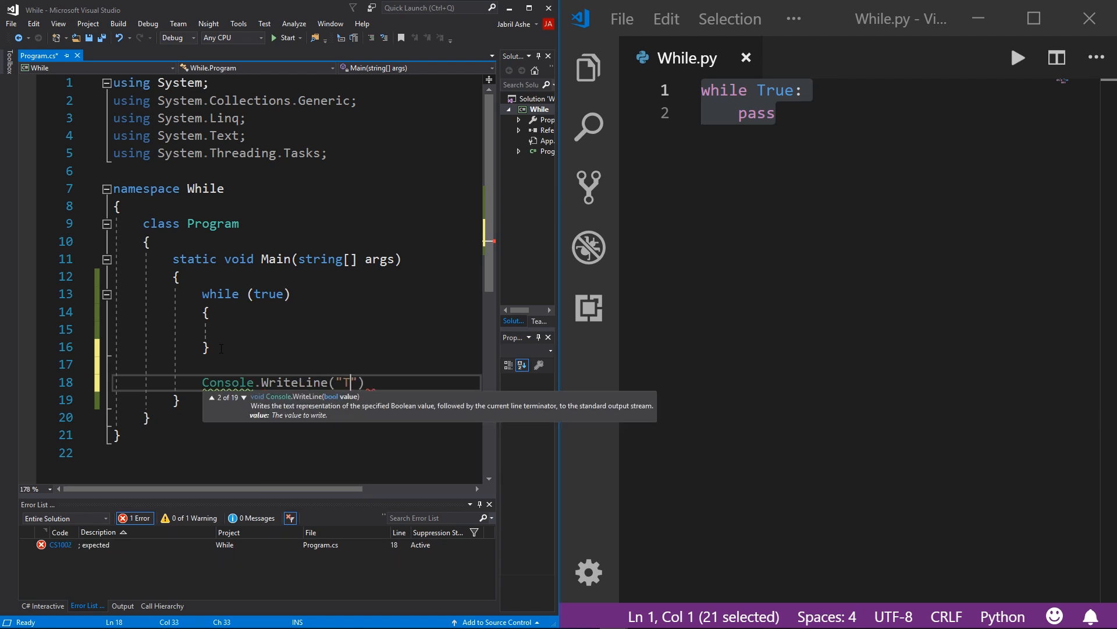
{"action": "type", "text": "eached?"}
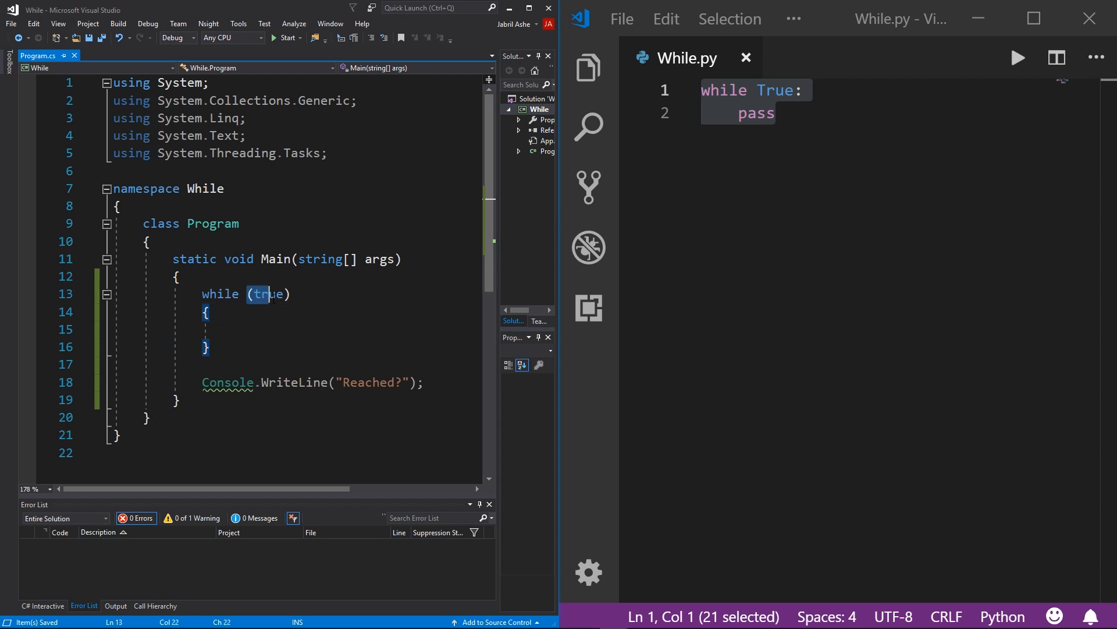
{"action": "mouse_move", "coordinate": [269, 294]}
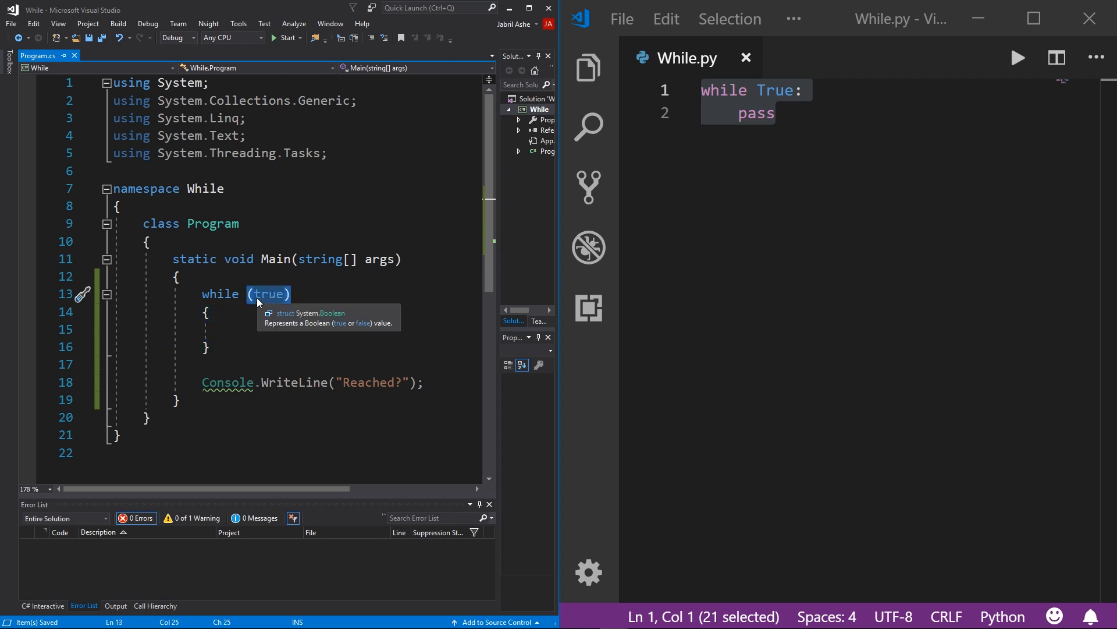
{"action": "mouse_move", "coordinate": [222, 318]}
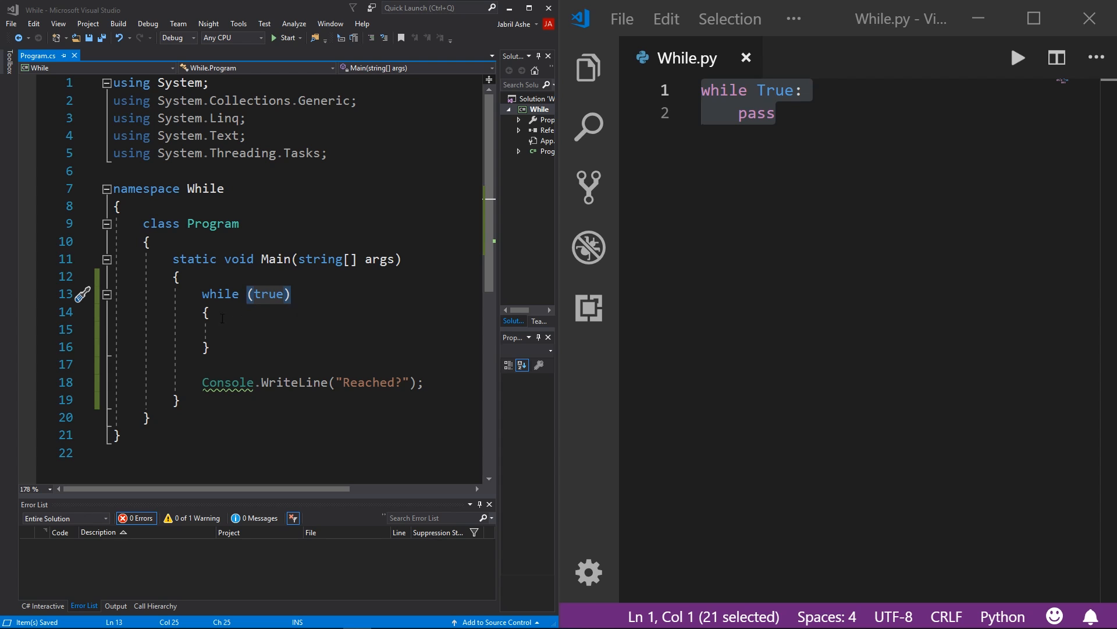
{"action": "mouse_move", "coordinate": [16, 531]}
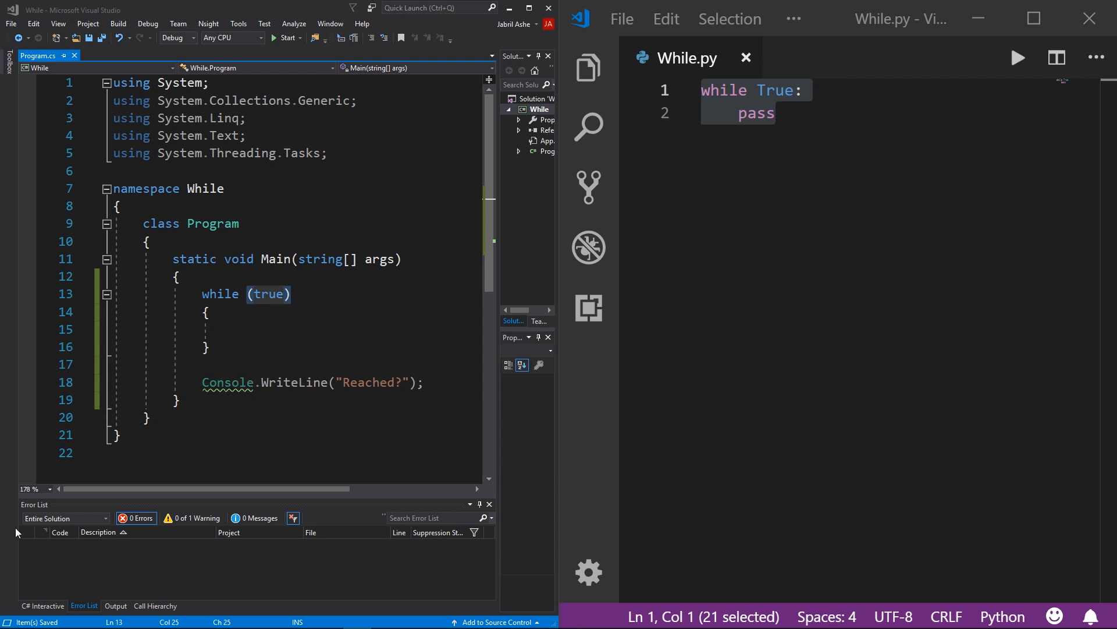
- Add print("Reached?") after the pass line in While.py and select it
{"action": "left_click", "coordinate": [776, 112]}
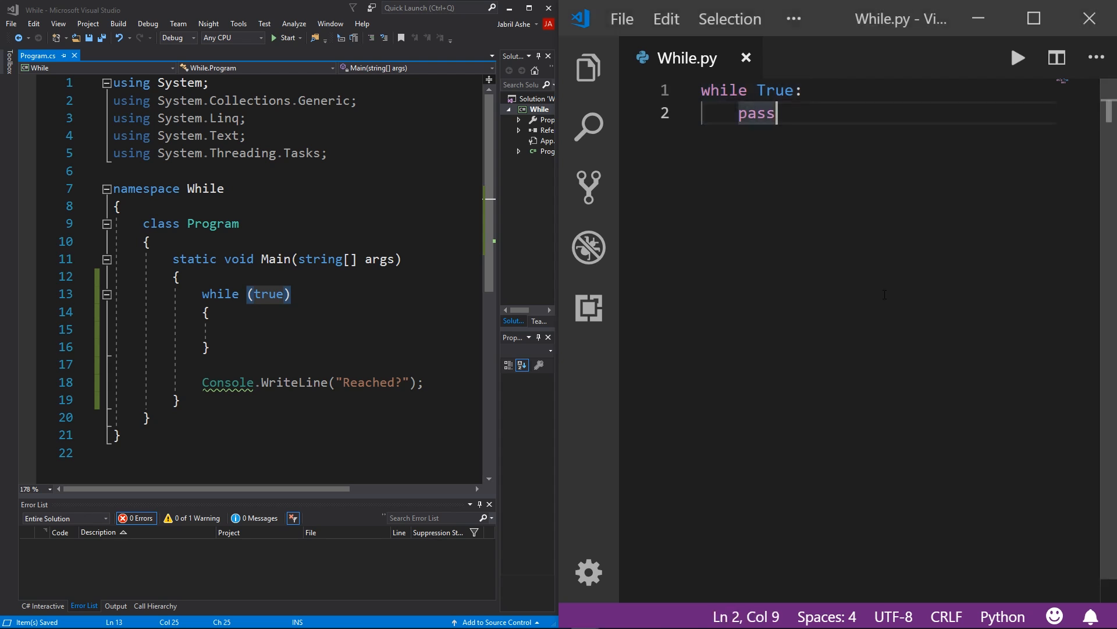
{"action": "type", "text": "p"}
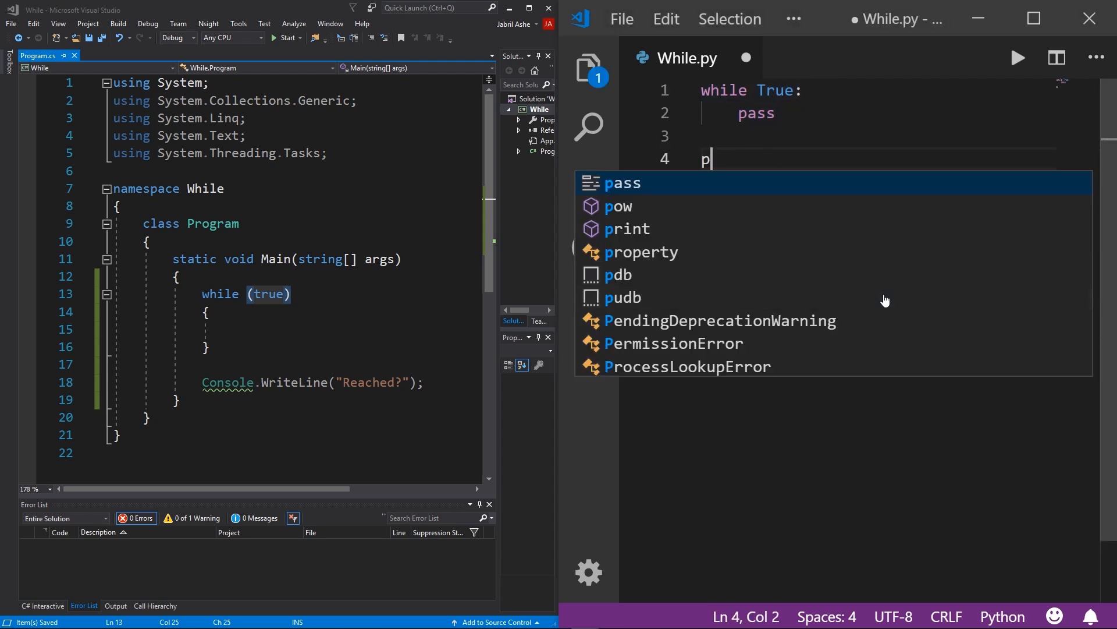
{"action": "type", "text": "rint(\"R\")"}
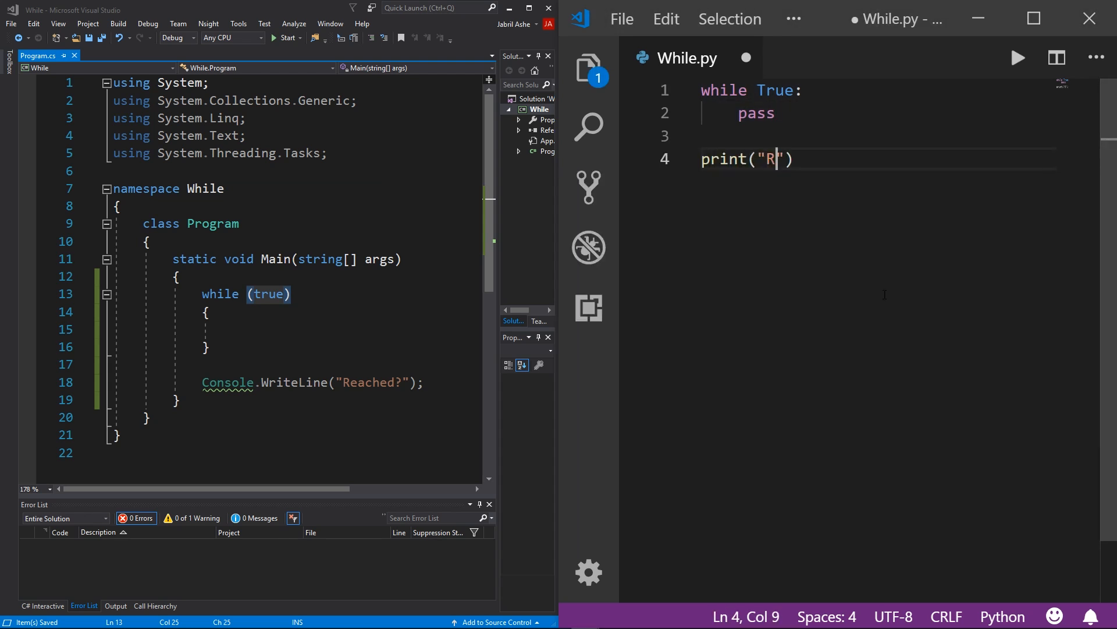
{"action": "type", "text": "eached?"}
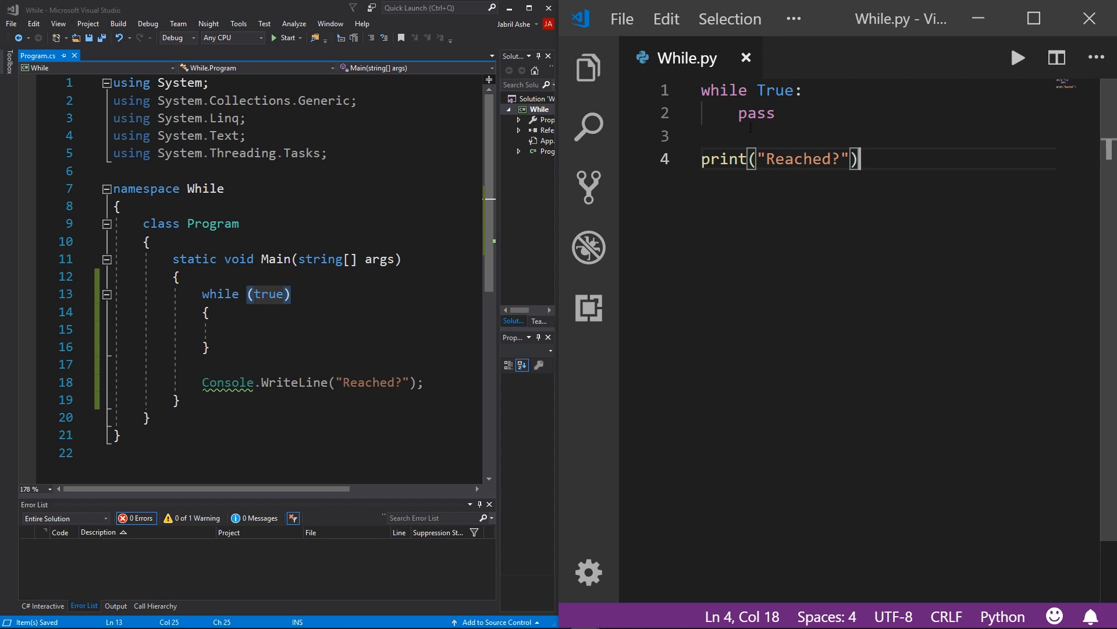
{"action": "double_click", "coordinate": [775, 90]}
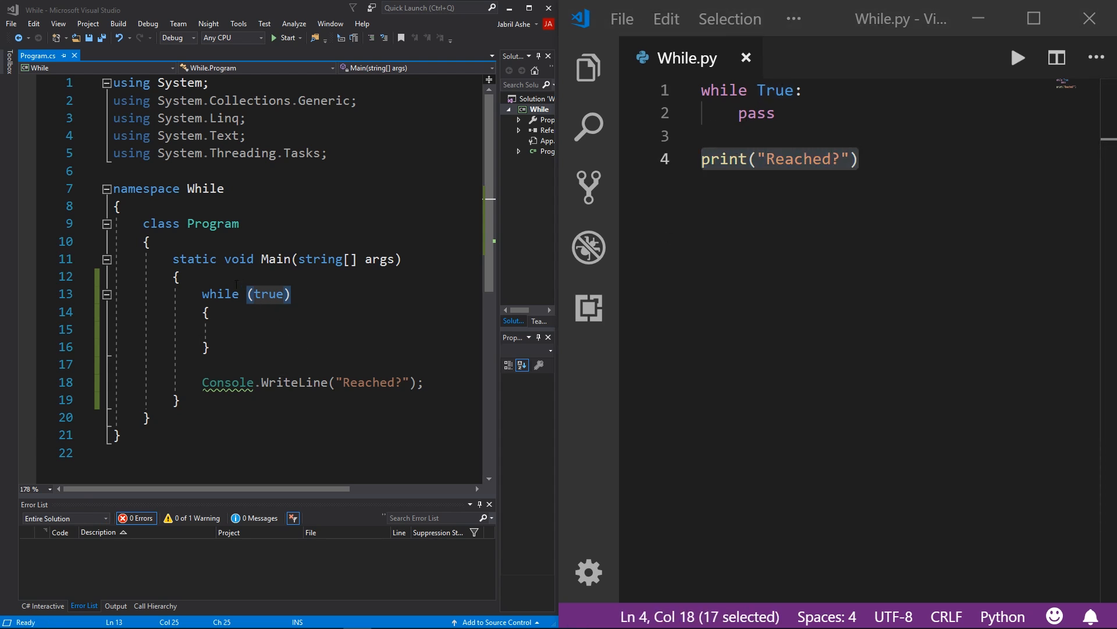
{"action": "mouse_move", "coordinate": [8, 568]}
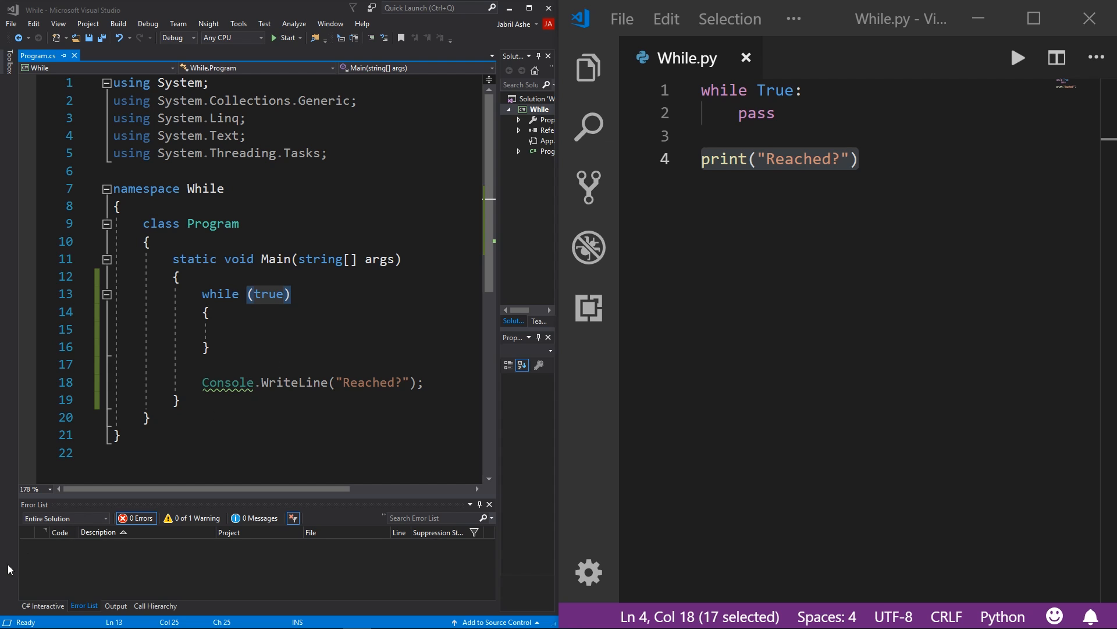
- Declare int a = 0; on a new line above the while loop
{"action": "key", "text": "Return"}
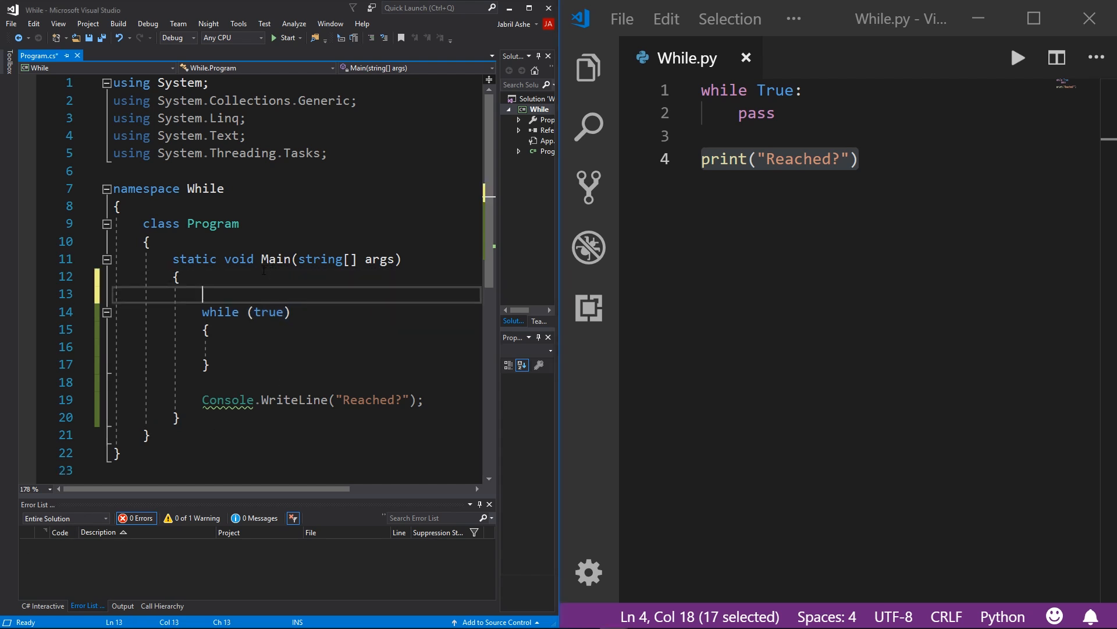
{"action": "type", "text": "int"}
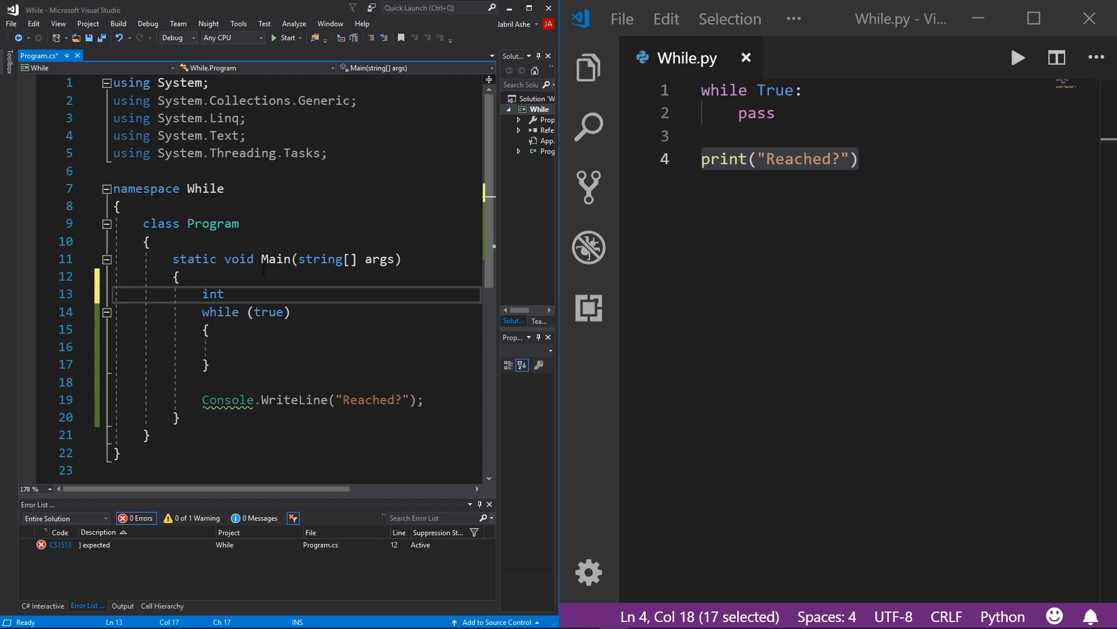
{"action": "type", "text": "a"}
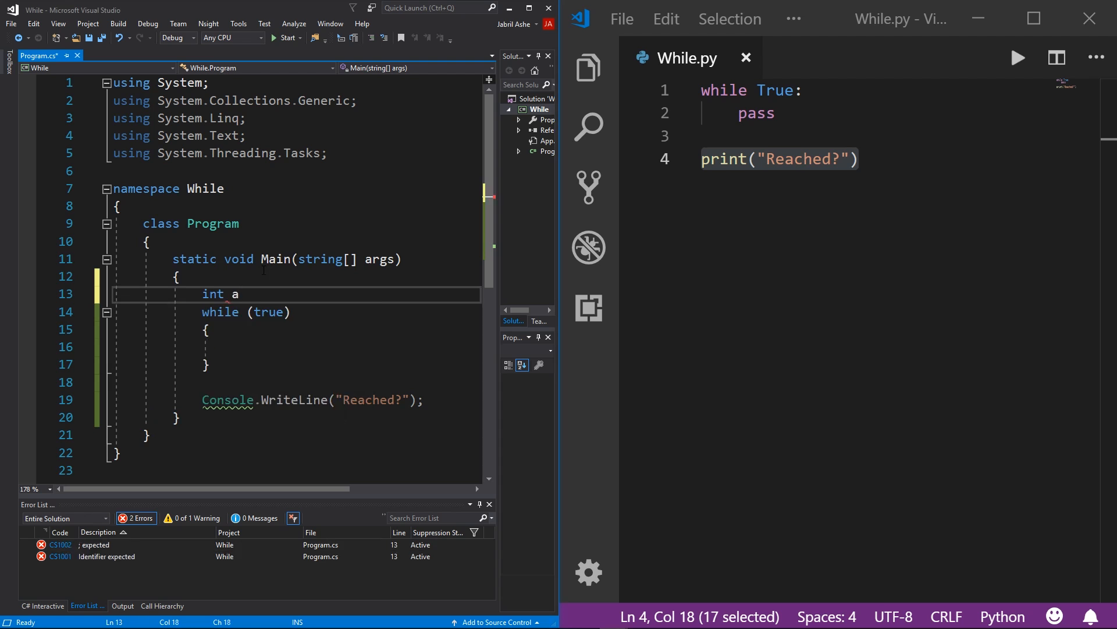
{"action": "type", "text": "= 0;"}
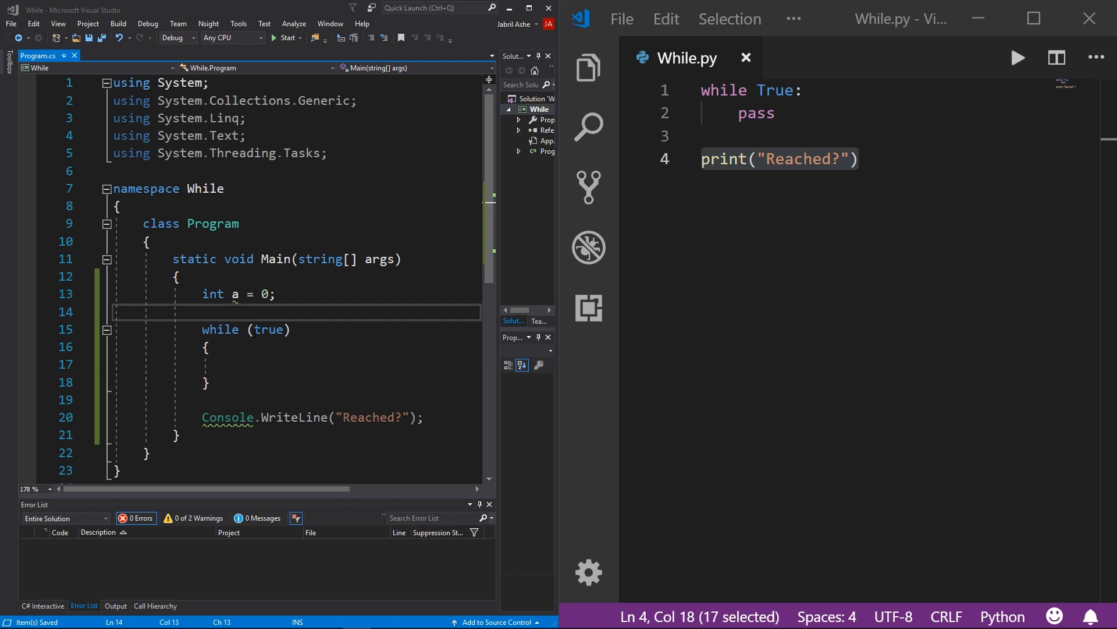
- Change the loop condition to a < 100 and add a++ in the body
{"action": "double_click", "coordinate": [269, 329]}
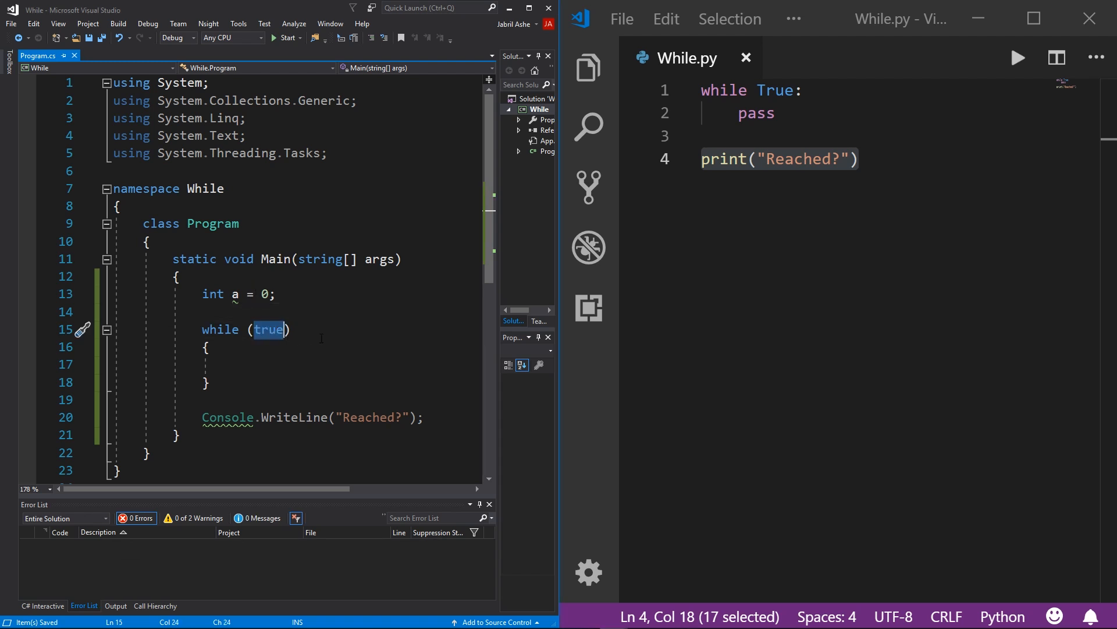
{"action": "type", "text": "a"}
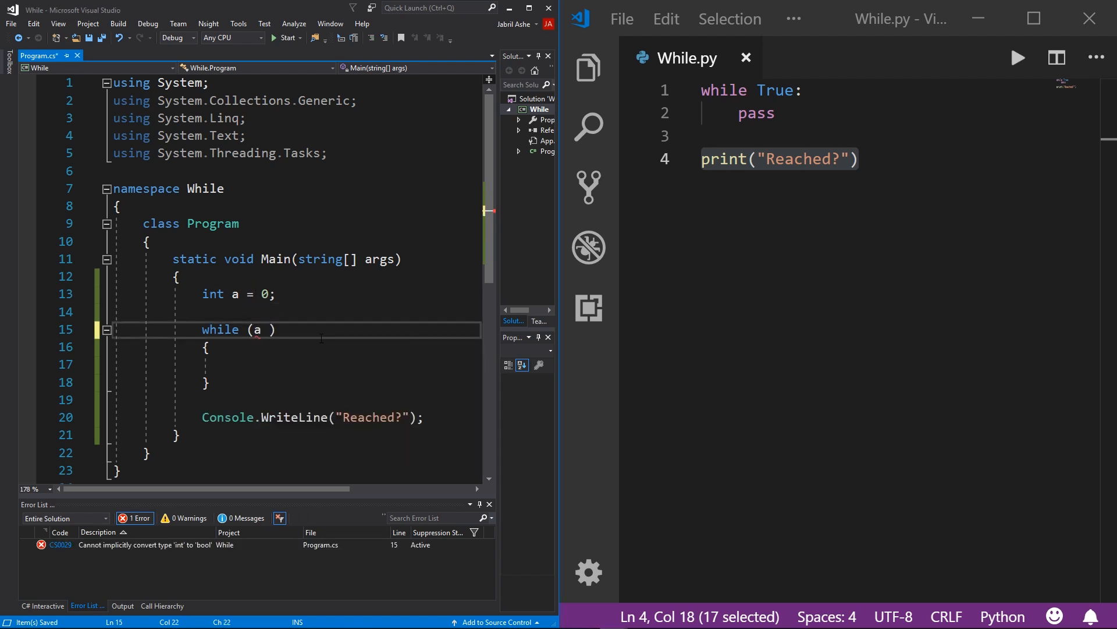
{"action": "type", "text": "< 100"}
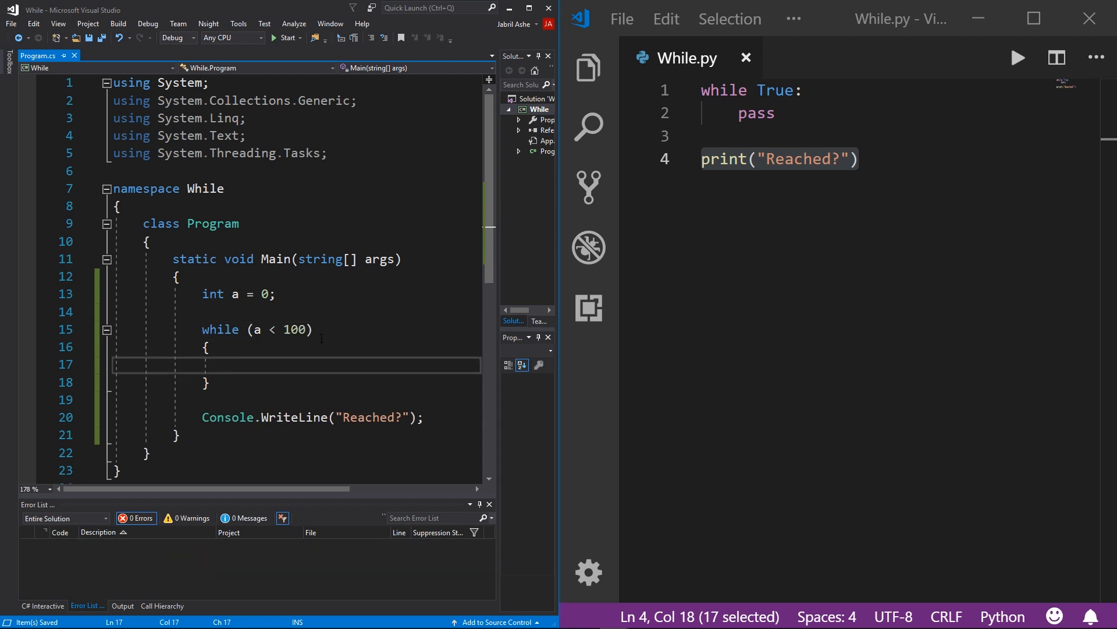
{"action": "type", "text": "a++'"}
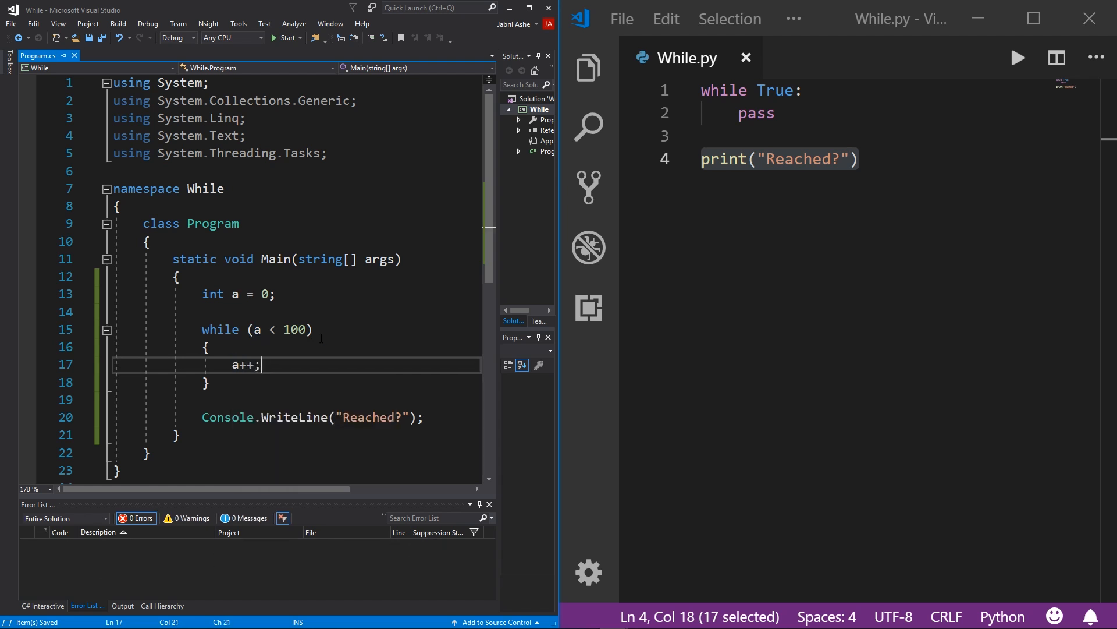
- Add Console.WriteLine(a); after a++ and save the program
{"action": "key", "text": "Return"}
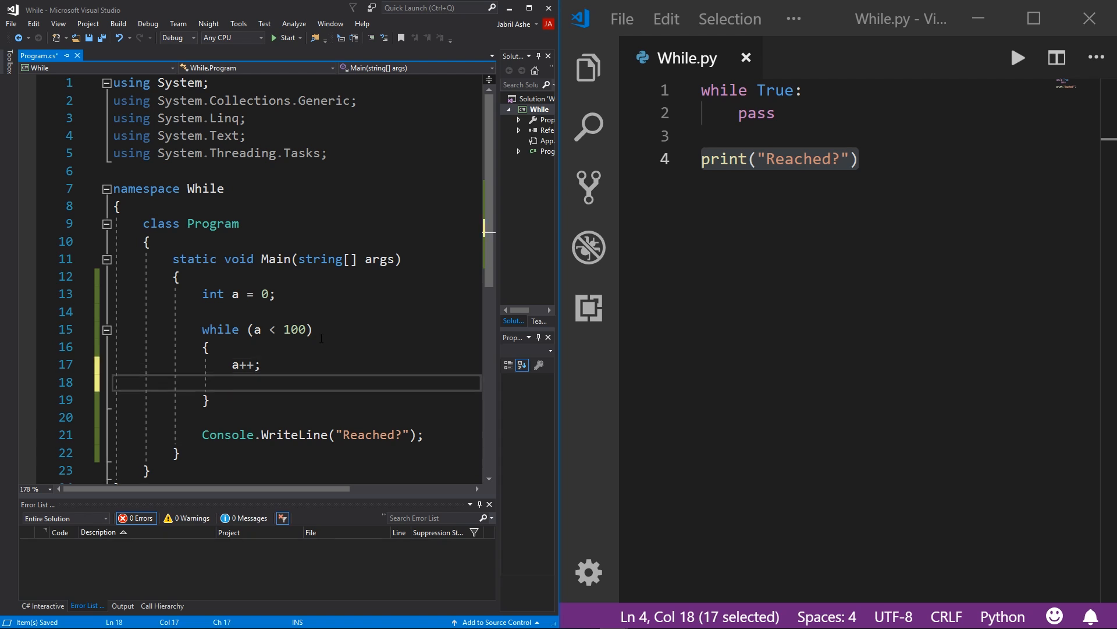
{"action": "type", "text": "Console.WriteLine"}
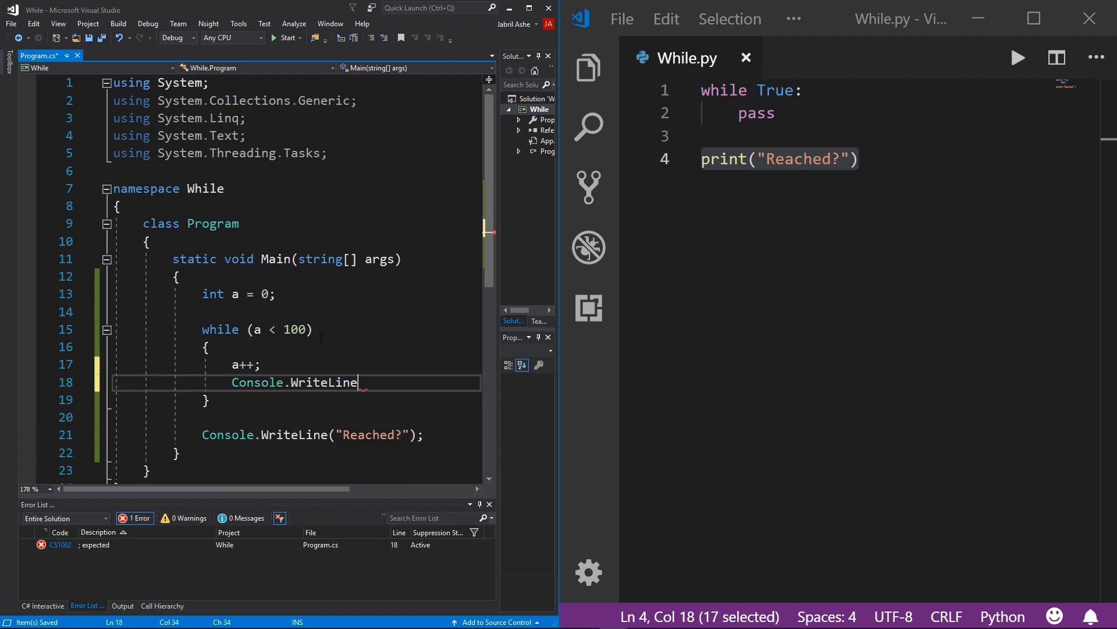
{"action": "type", "text": "(a);"}
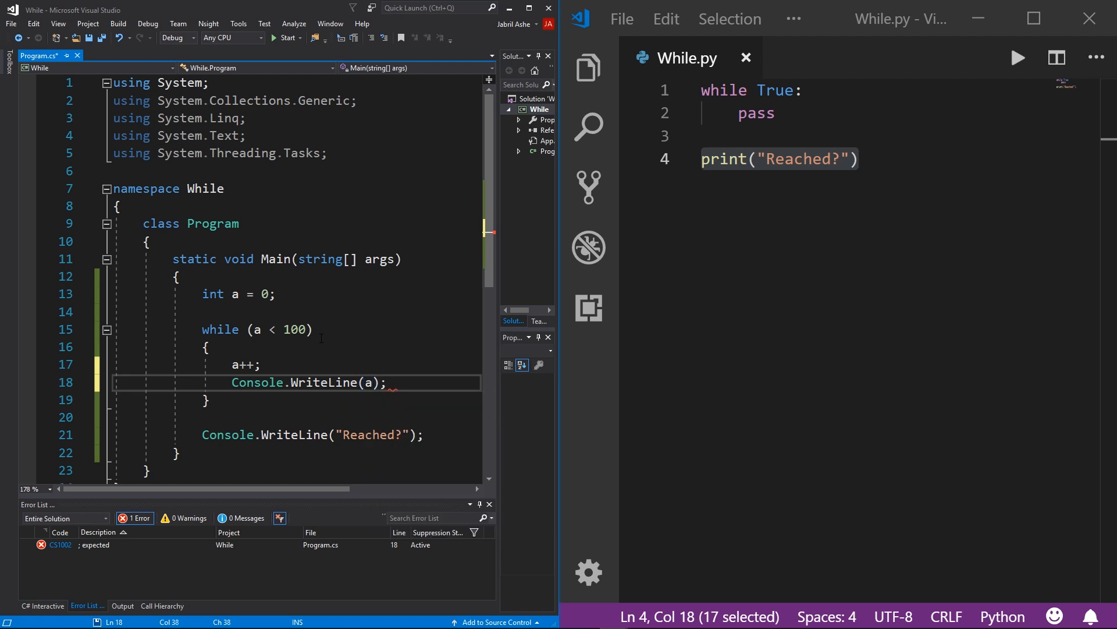
{"action": "key", "text": "ctrl+s"}
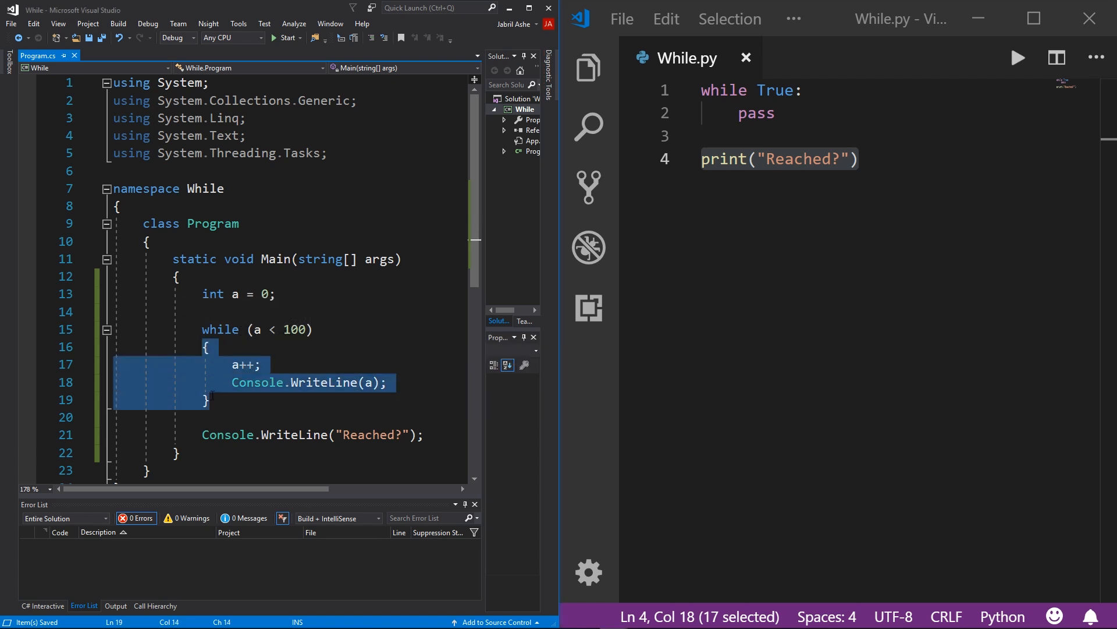
{"action": "mouse_move", "coordinate": [238, 369]}
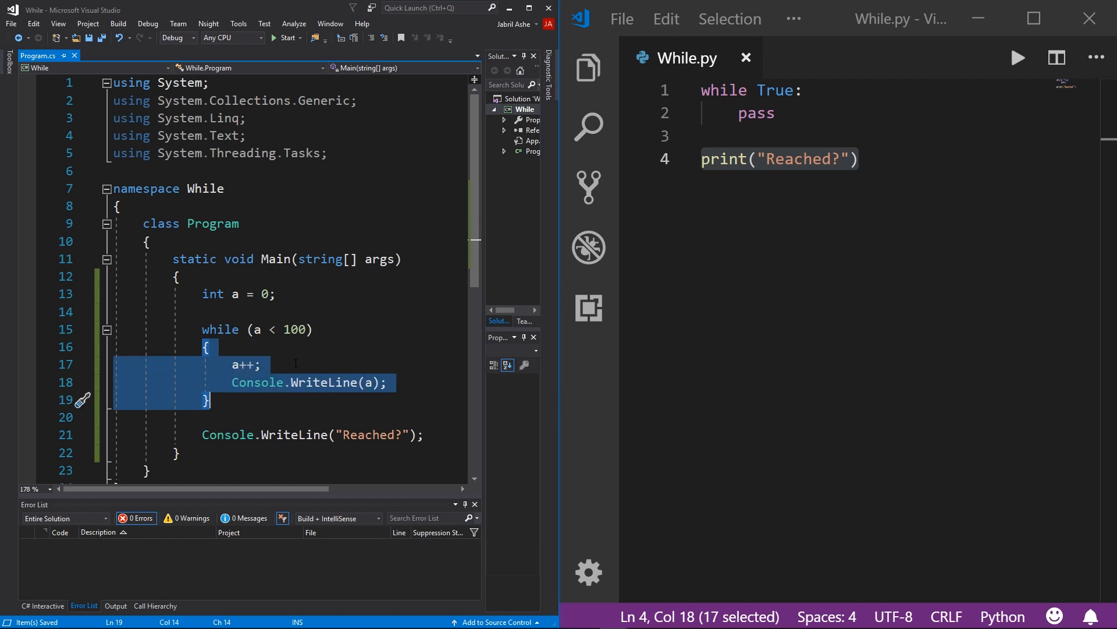
{"action": "mouse_move", "coordinate": [295, 364]}
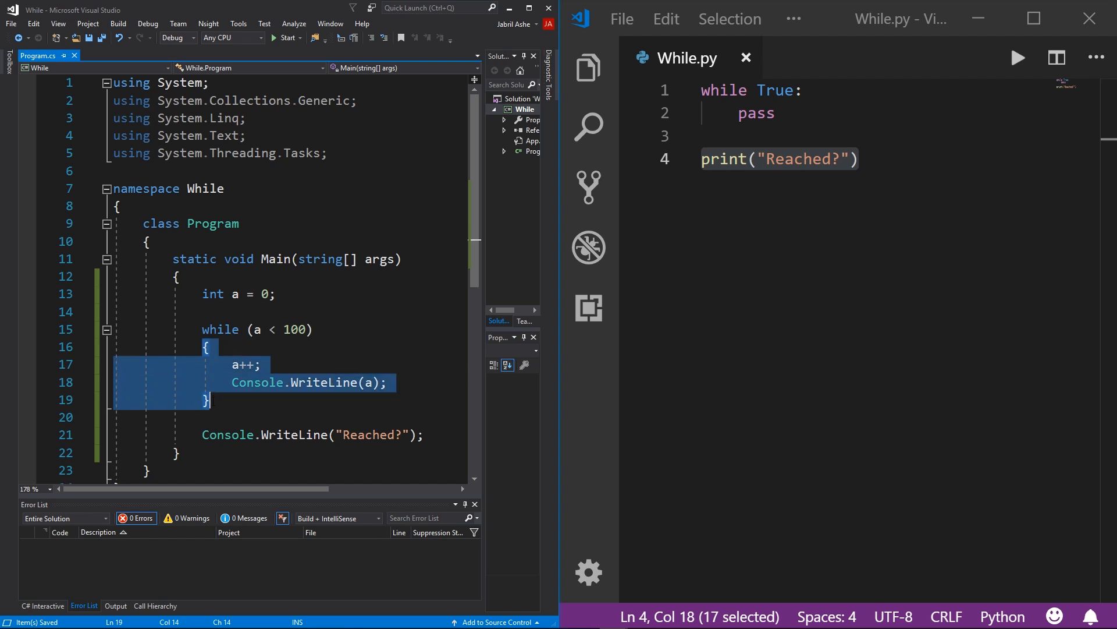
{"action": "left_click", "coordinate": [206, 346]}
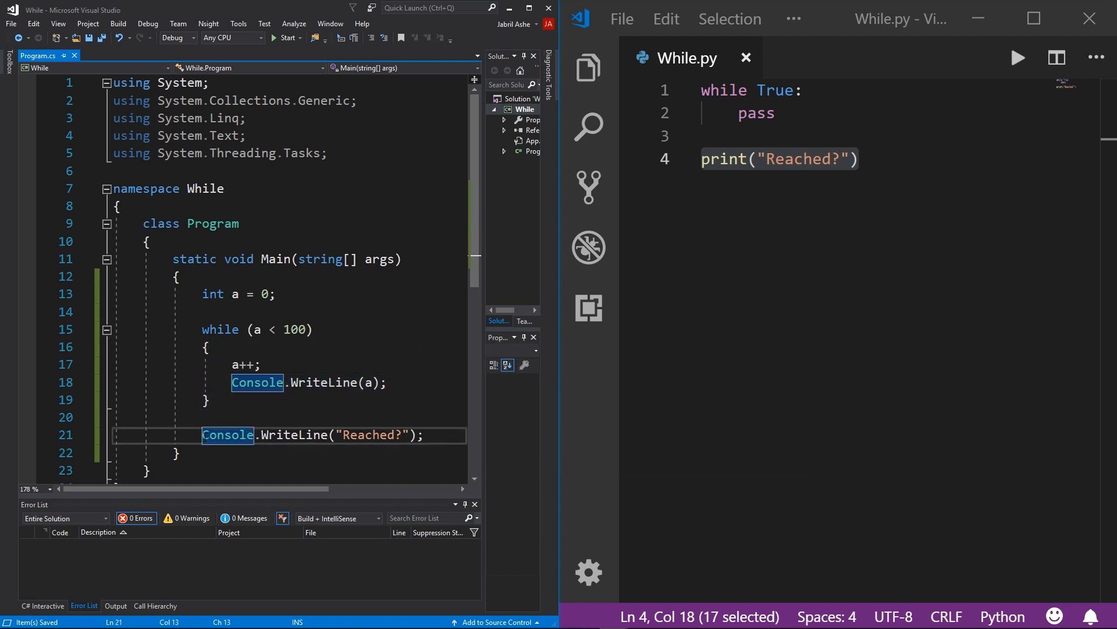
- Add Console.ReadKey(); on a new line after the Reached? output
{"action": "left_click", "coordinate": [425, 435]}
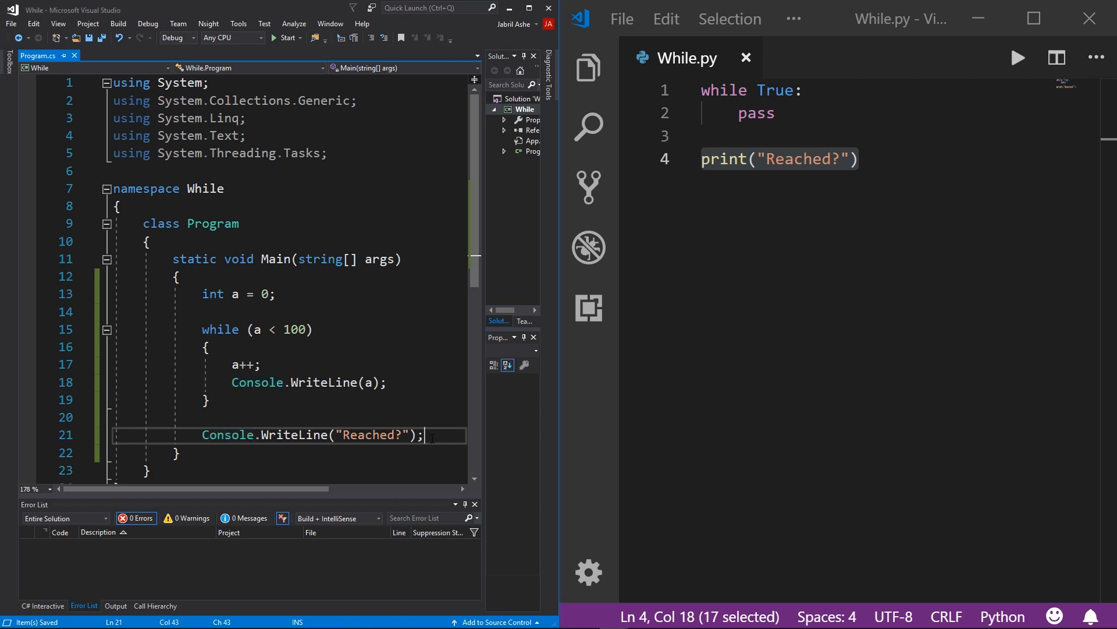
{"action": "type", "text": "Console."}
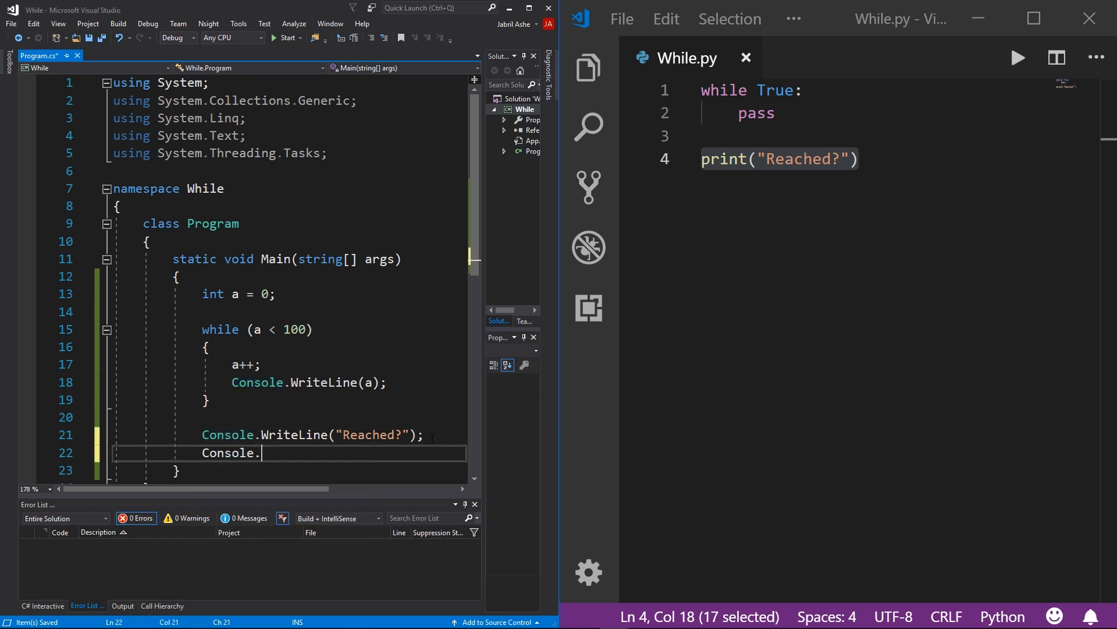
{"action": "type", "text": "ReadKey"}
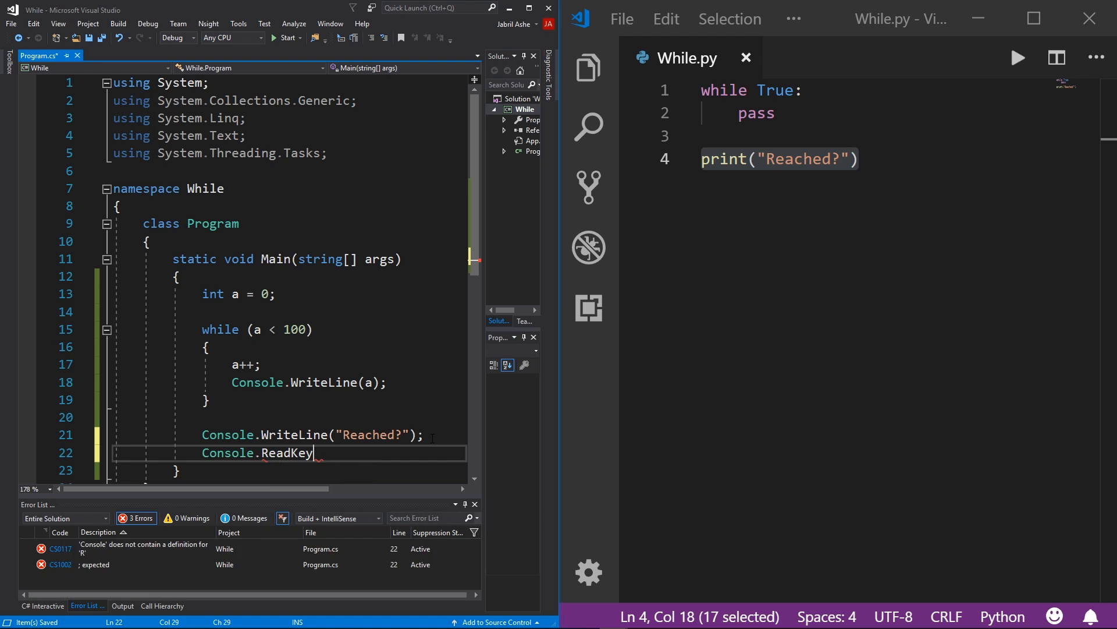
{"action": "type", "text": "();"}
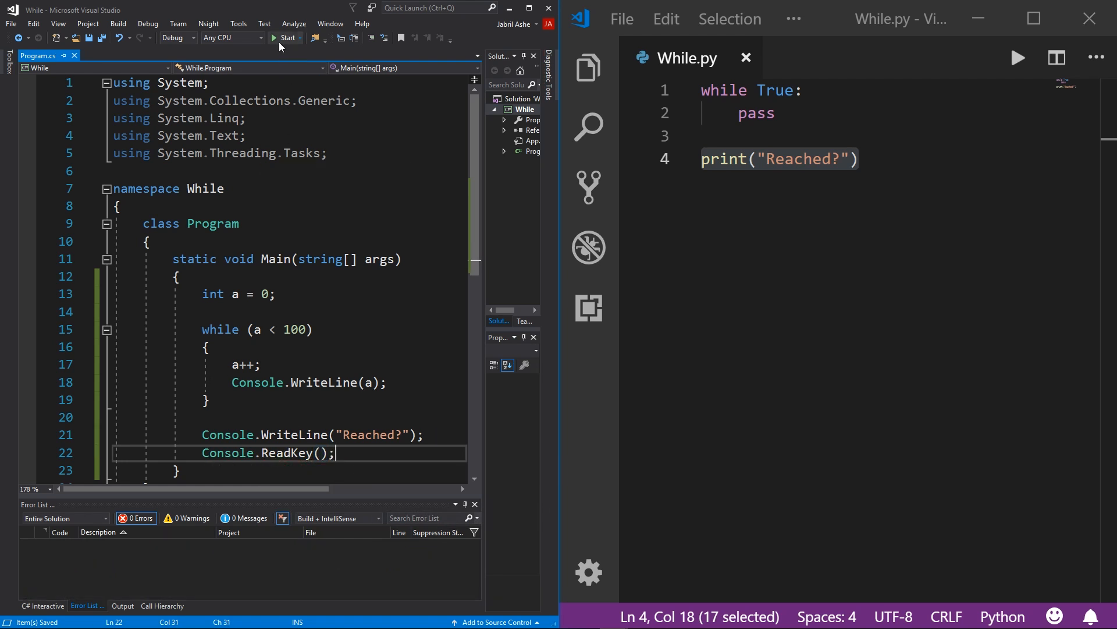
{"action": "left_click", "coordinate": [286, 38]}
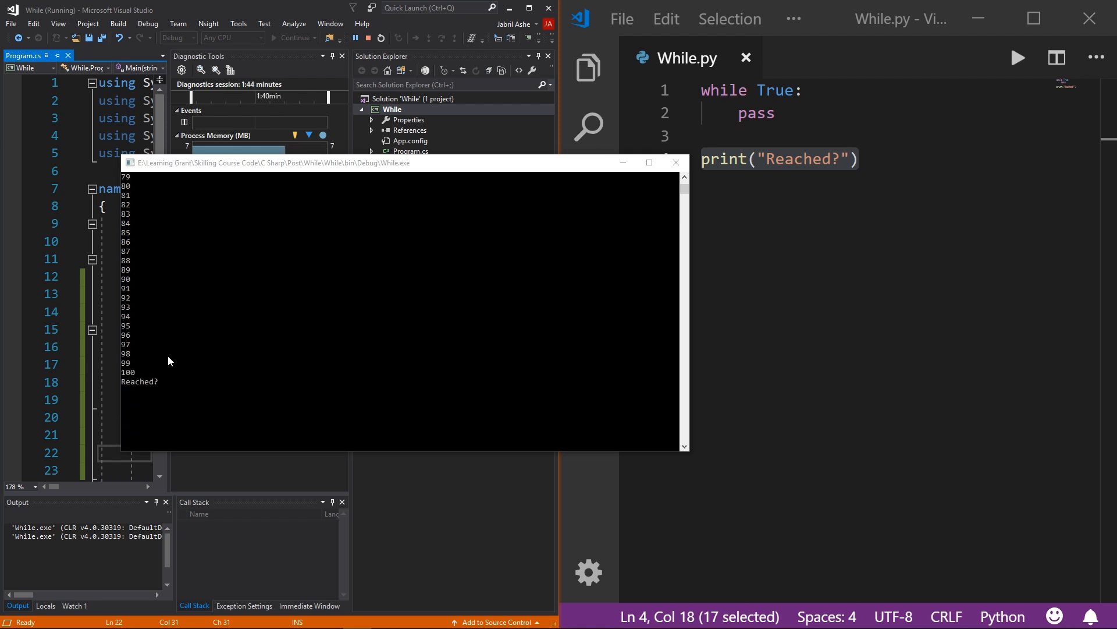
{"action": "mouse_move", "coordinate": [148, 391]}
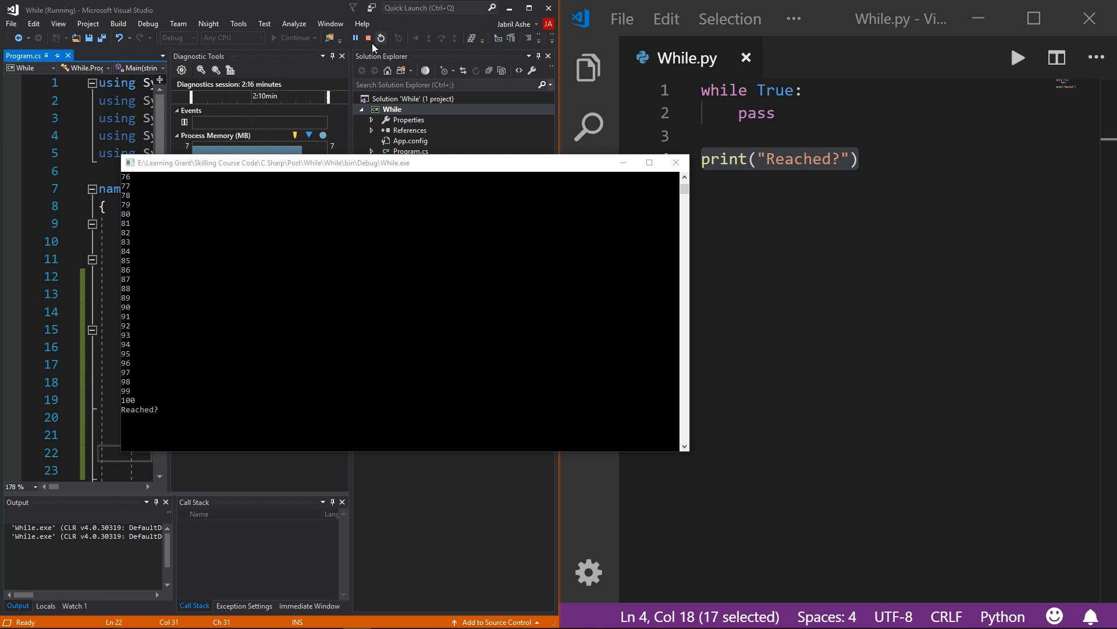
{"action": "left_click", "coordinate": [368, 37]}
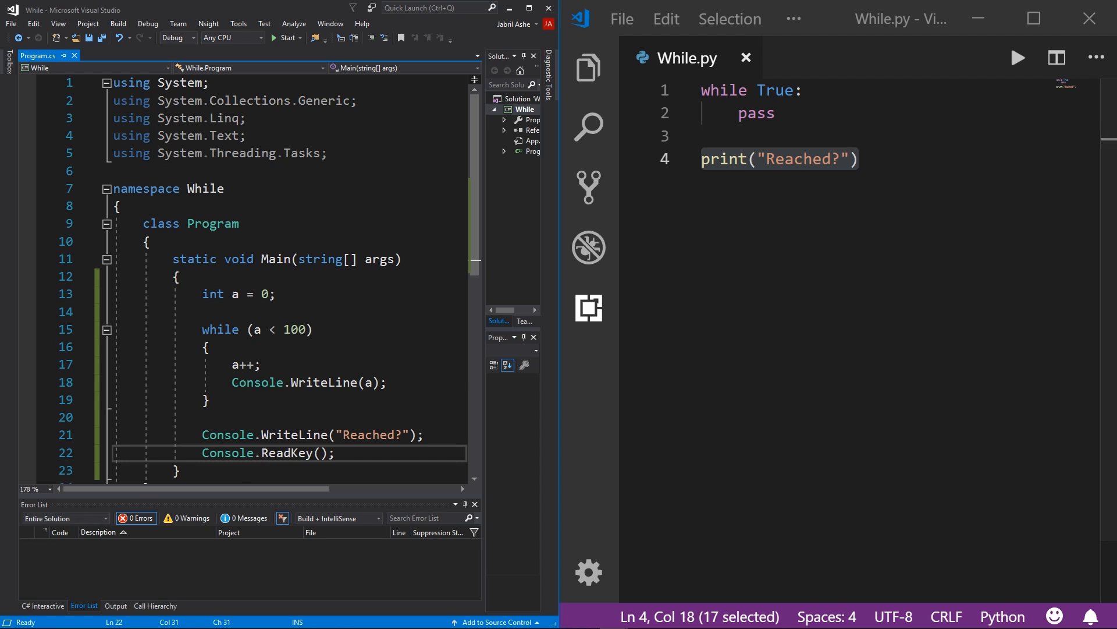
{"action": "mouse_move", "coordinate": [680, 125]}
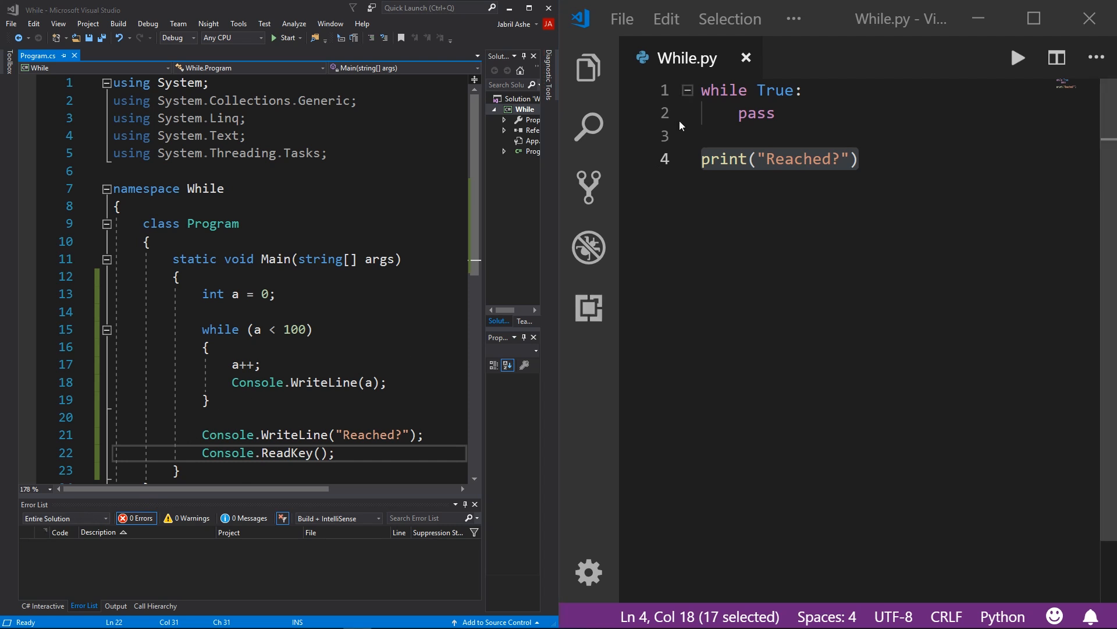
- In While.py, declare a = 0, change the condition to a < 100, and replace pass with print(a)
{"action": "left_click", "coordinate": [688, 89]}
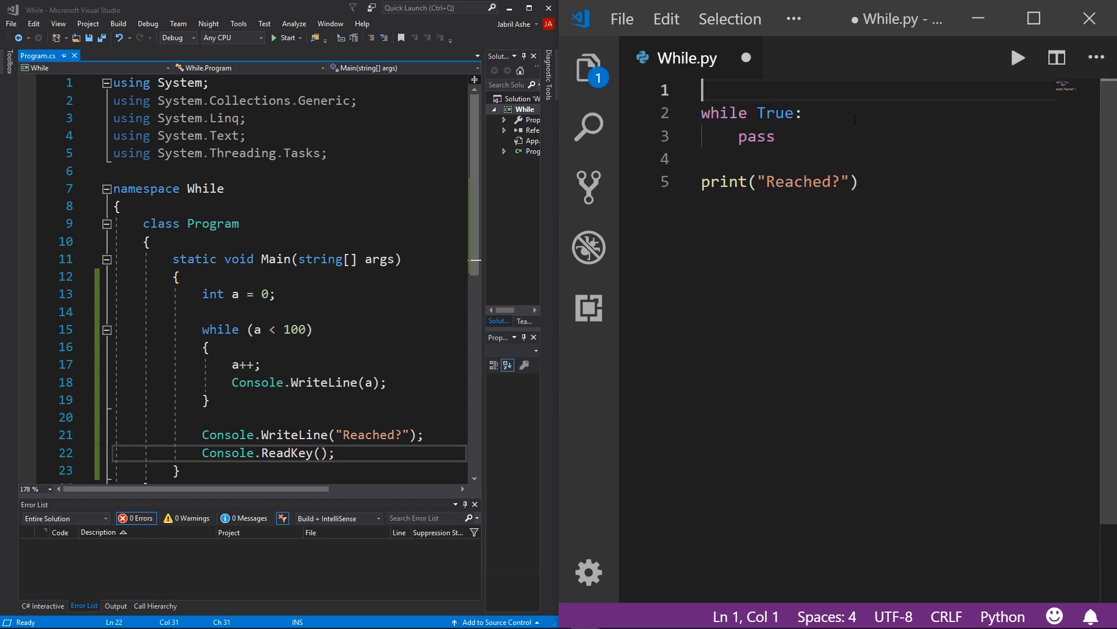
{"action": "type", "text": "a = 0"}
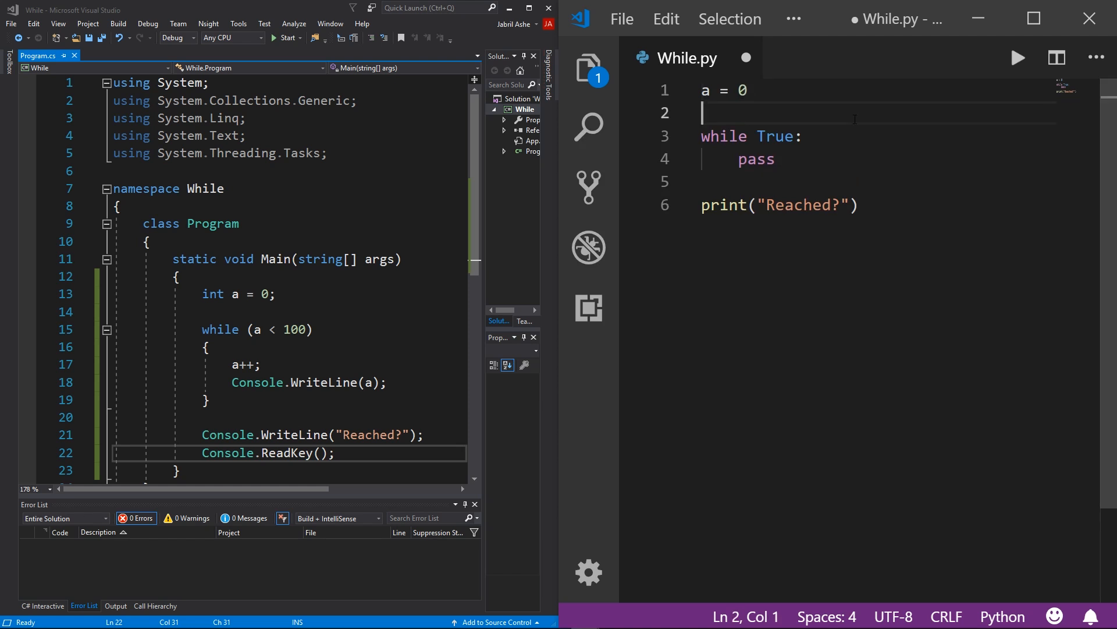
{"action": "double_click", "coordinate": [774, 136]}
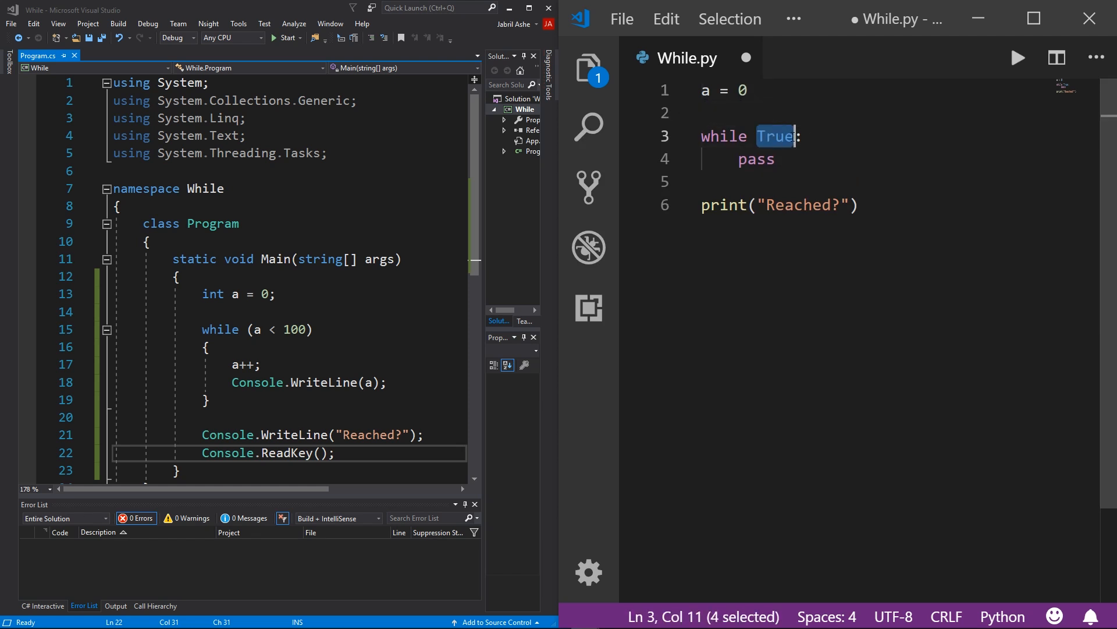
{"action": "type", "text": "a < 10"}
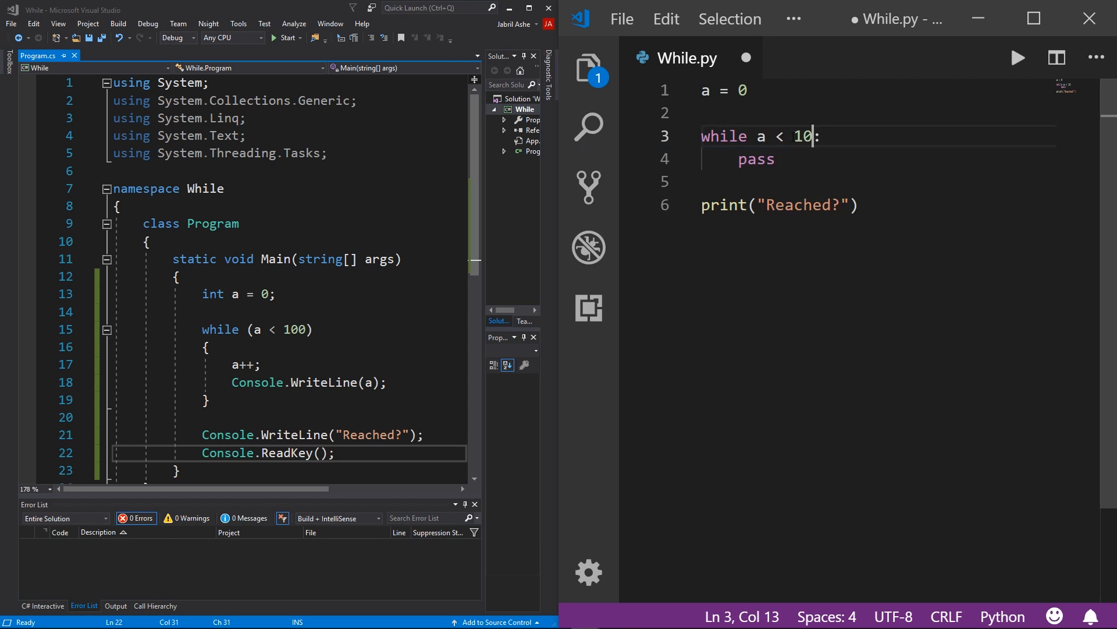
{"action": "type", "text": "0"}
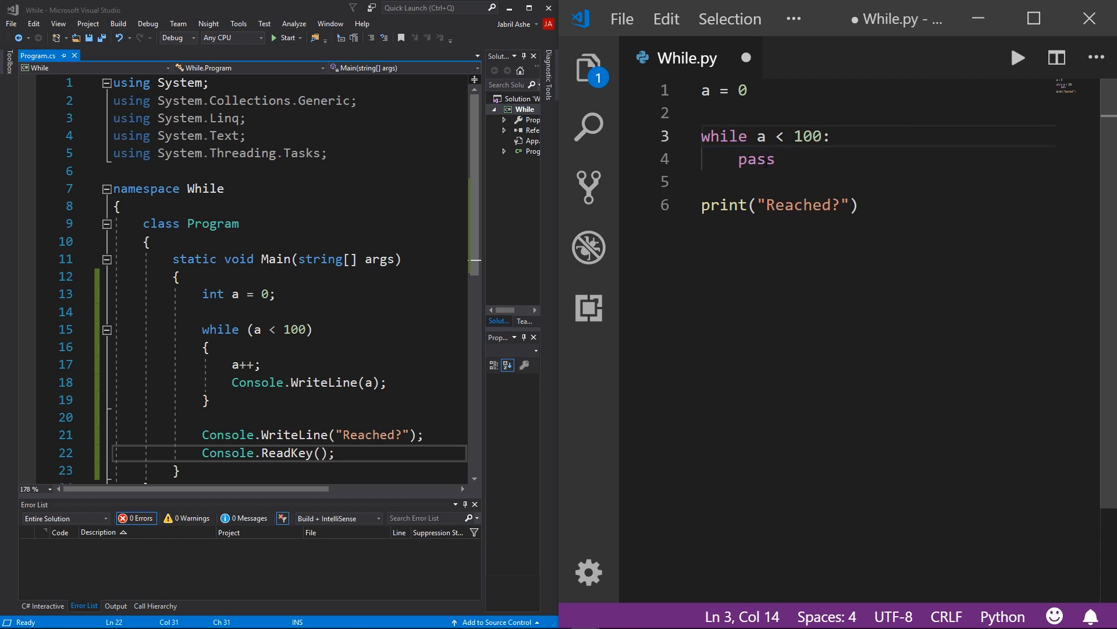
{"action": "double_click", "coordinate": [756, 159]}
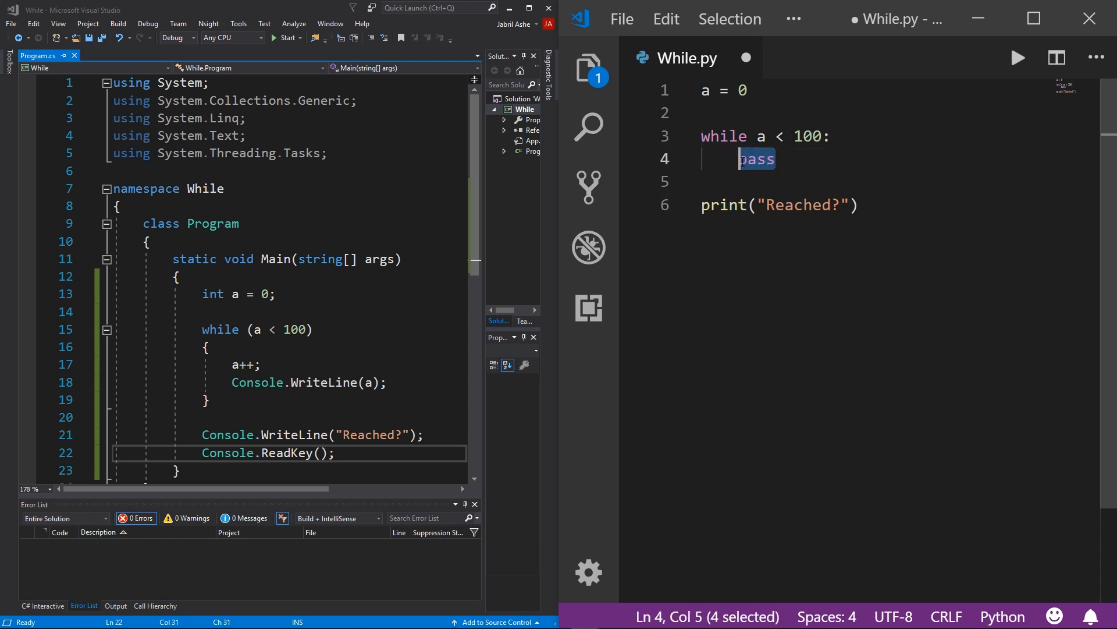
{"action": "type", "text": "print(a)"}
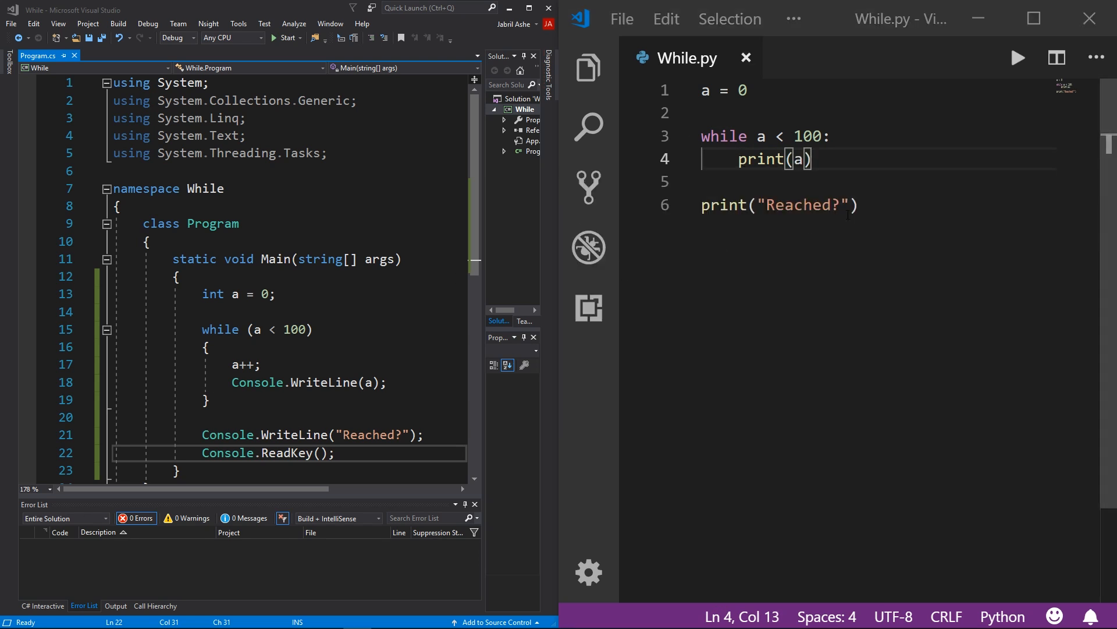
{"action": "mouse_move", "coordinate": [1016, 60]}
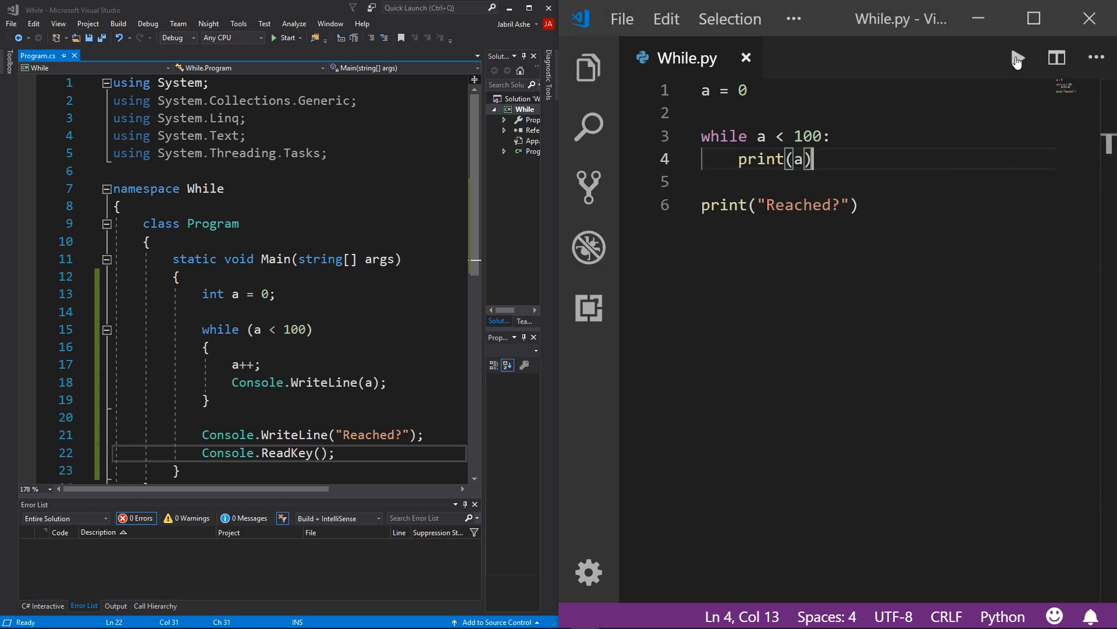
- Run While.py, insert a += 1 before print(a), and rerun to see 1–100 printed
{"action": "left_click", "coordinate": [1018, 58]}
{"action": "type", "text": "a +"}
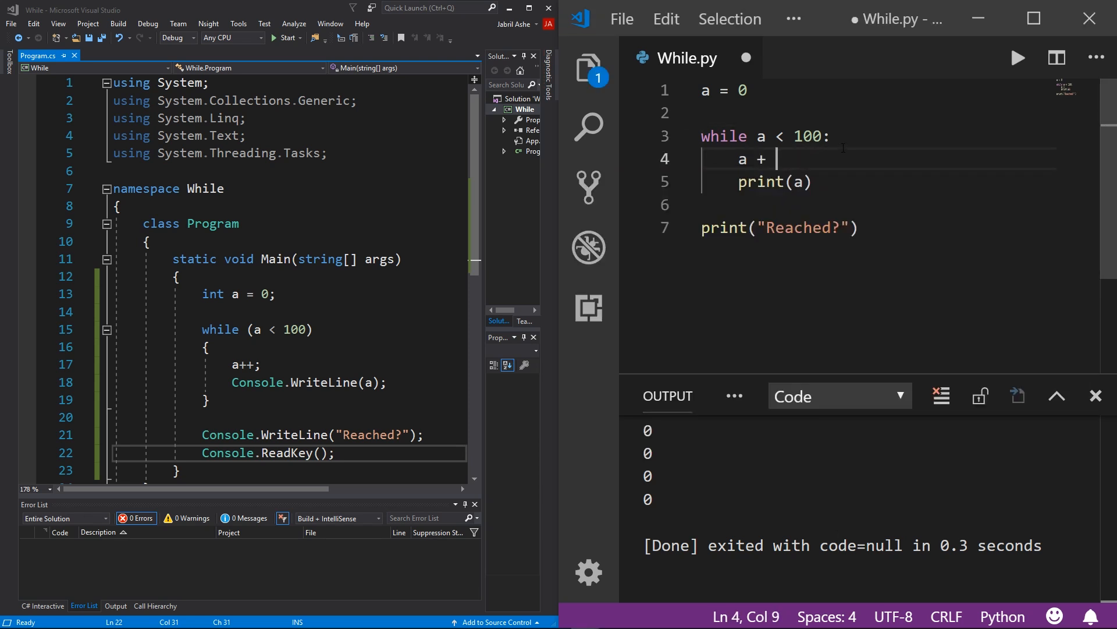
{"action": "type", "text": "= 1"}
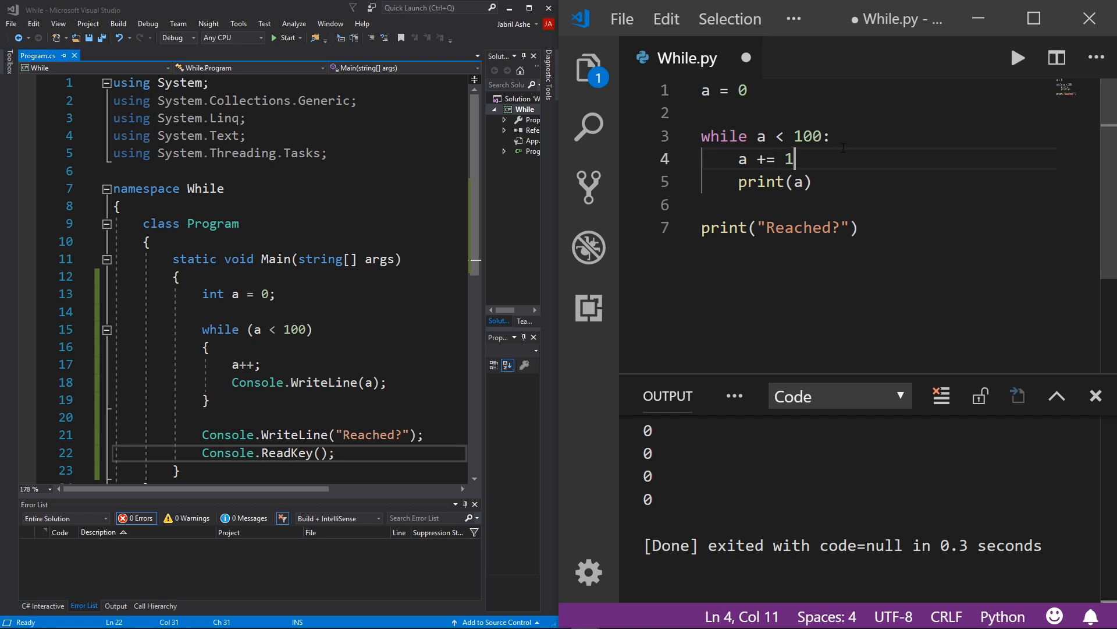
{"action": "mouse_move", "coordinate": [1019, 61]}
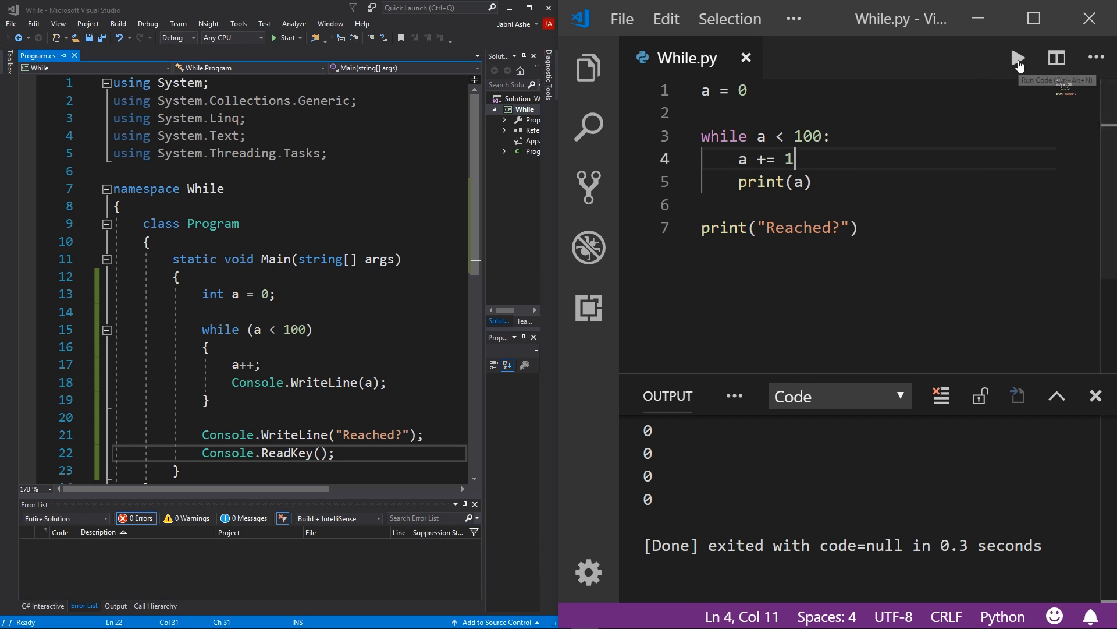
{"action": "left_click", "coordinate": [1018, 58]}
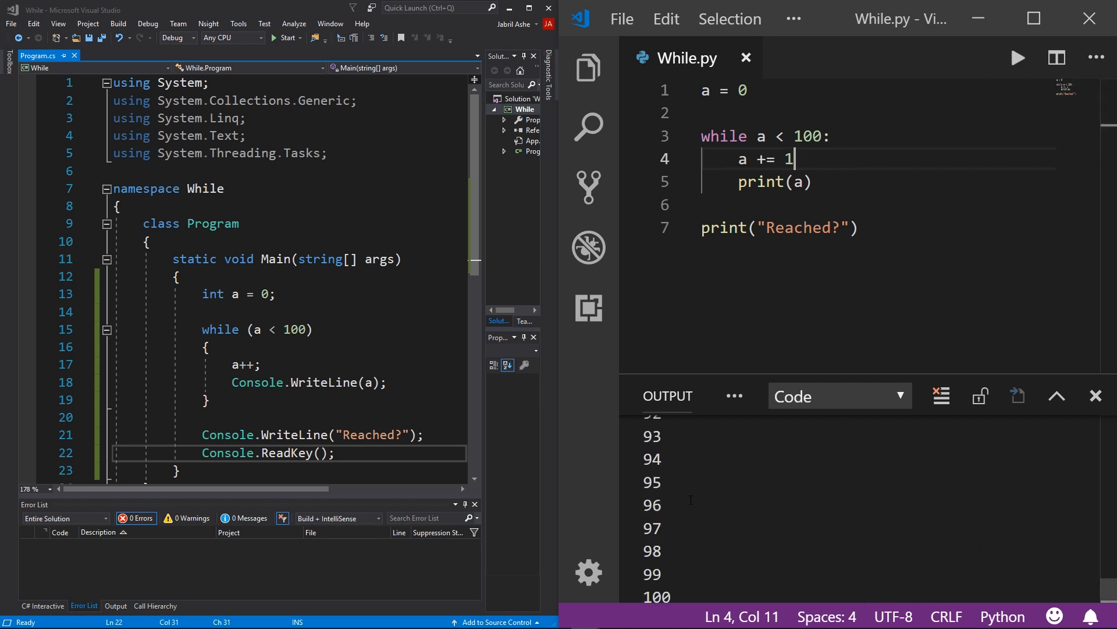
{"action": "scroll", "scroll_direction": "up", "scroll_amount": 3}
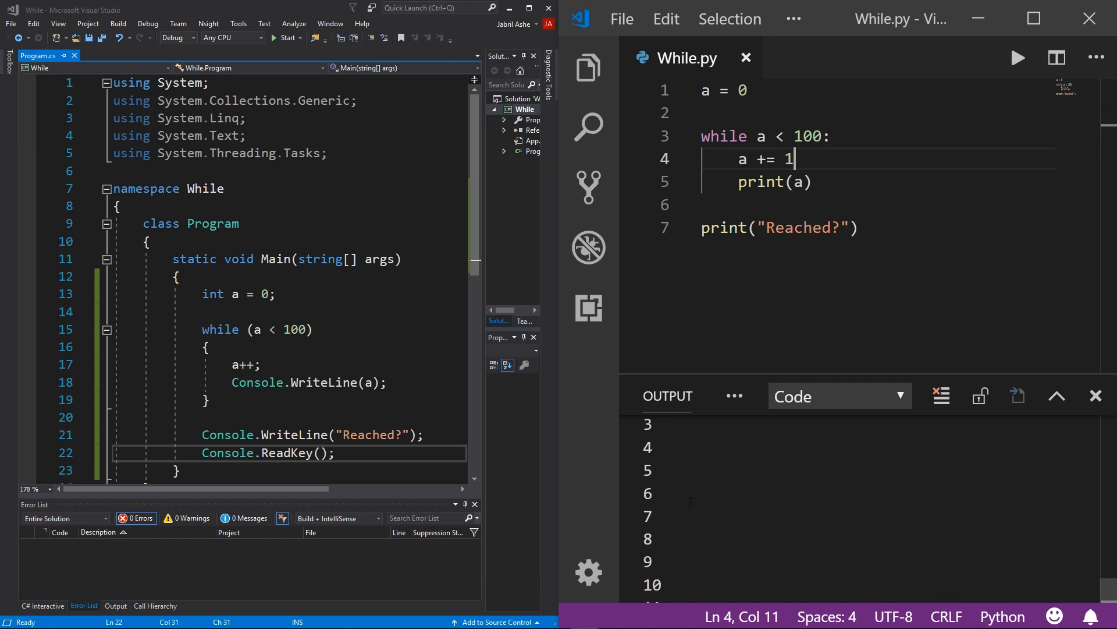
{"action": "scroll", "scroll_direction": "down", "scroll_amount": 3}
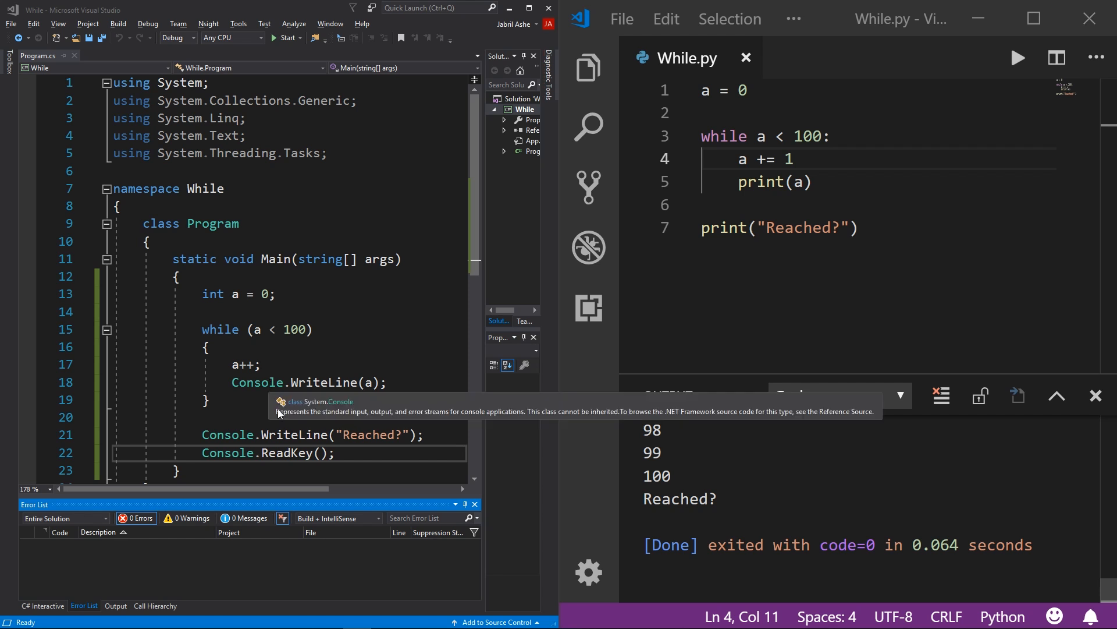
{"action": "mouse_move", "coordinate": [209, 415]}
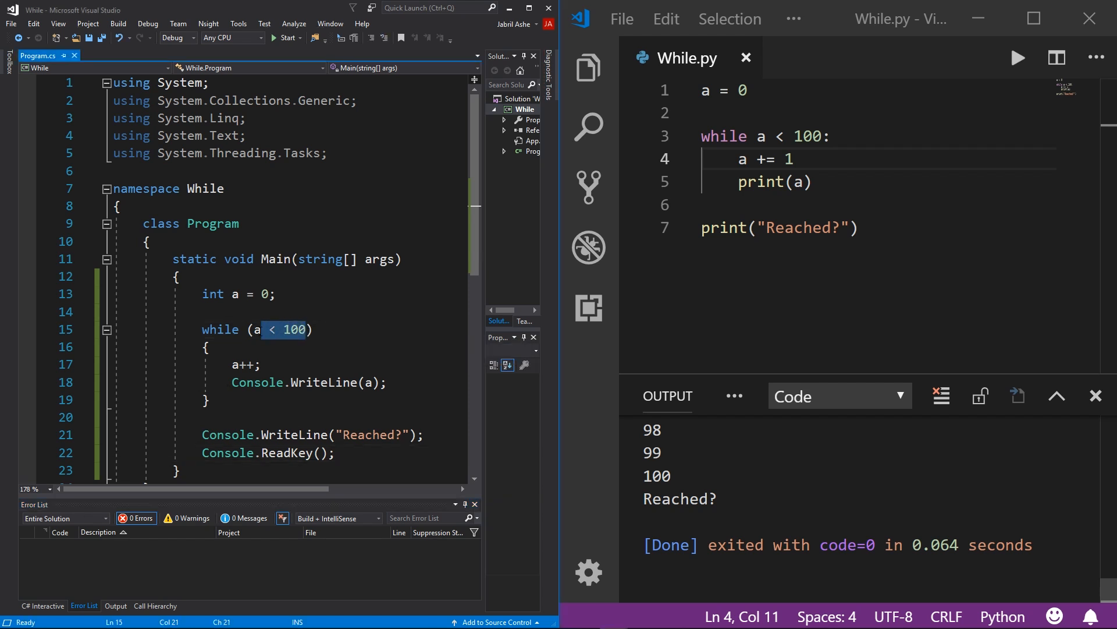
- Change the C# loop to while (true) and add if (a >= 100) break; after Console.WriteLine(a)
{"action": "type", "text": "true"}
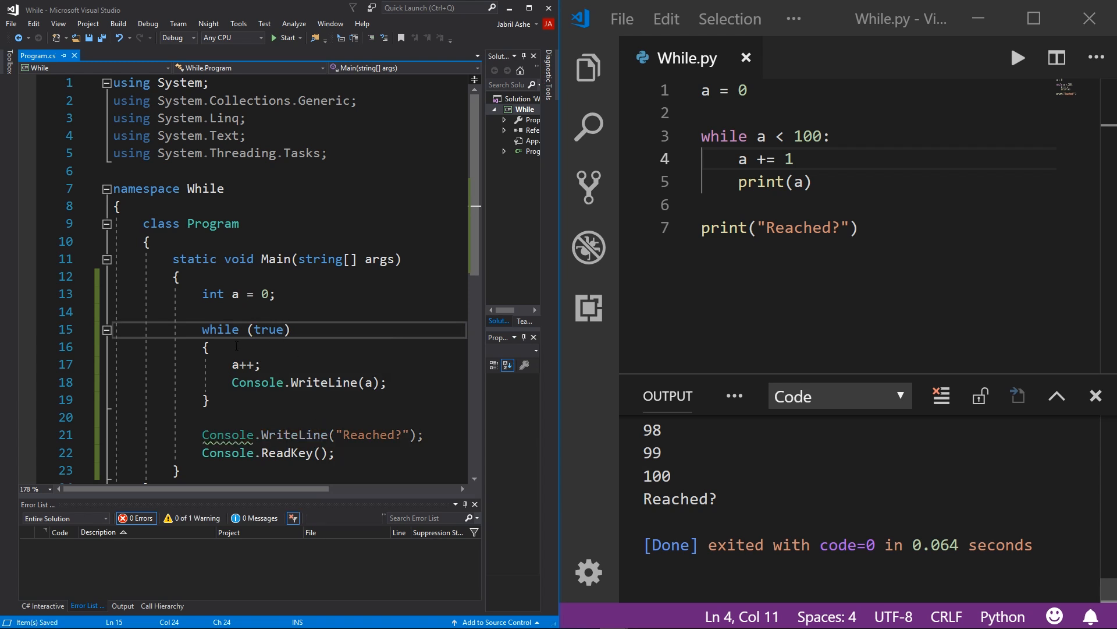
{"action": "left_click", "coordinate": [399, 382]}
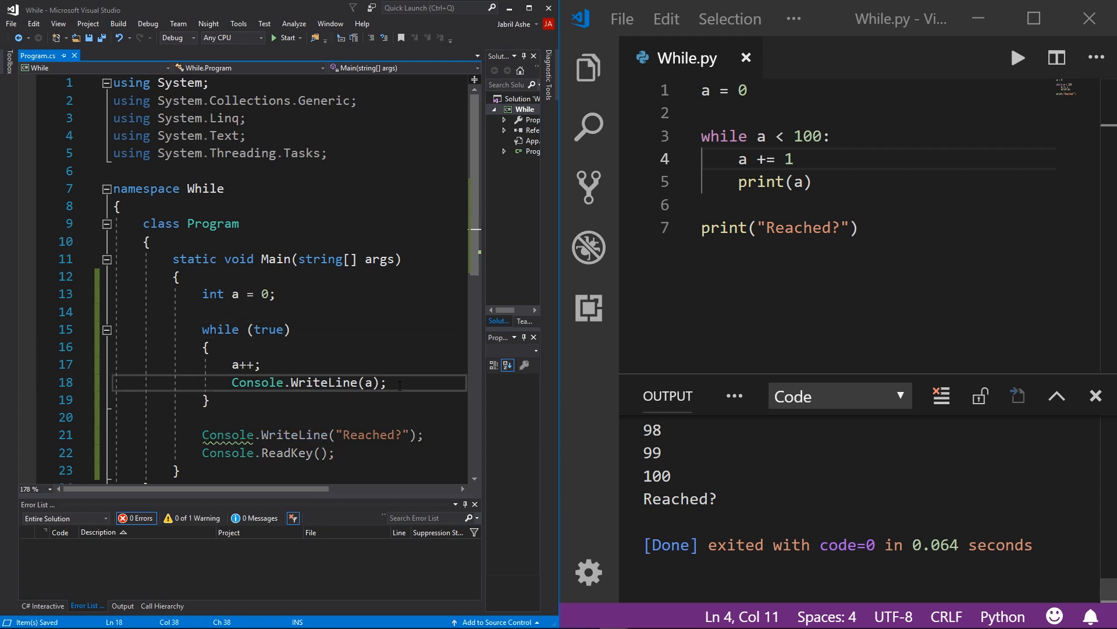
{"action": "type", "text": "if"}
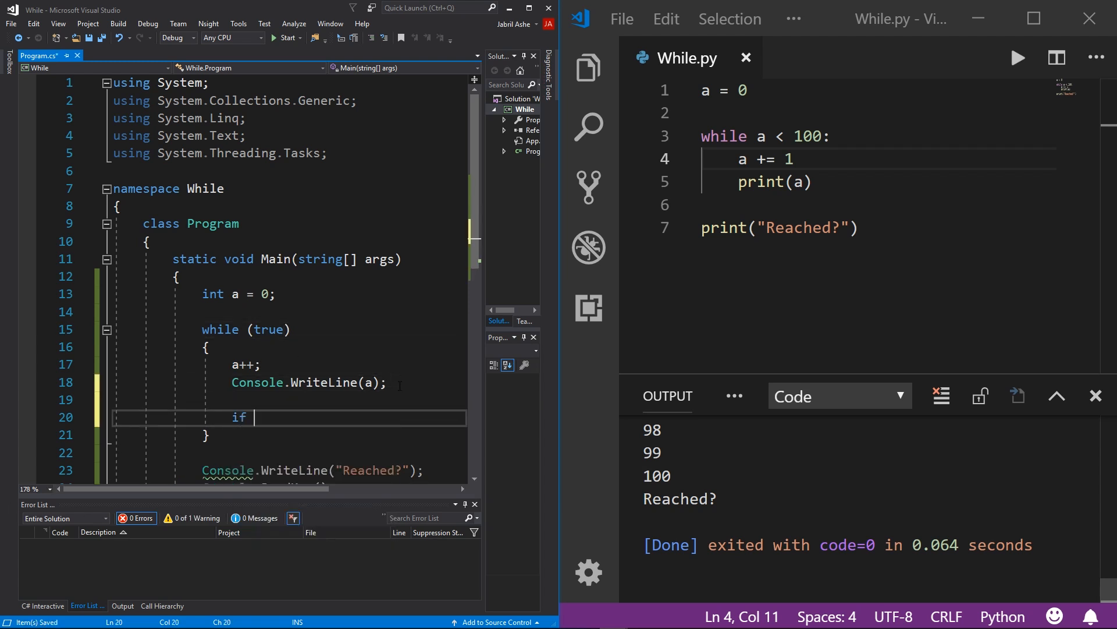
{"action": "type", "text": "(a"}
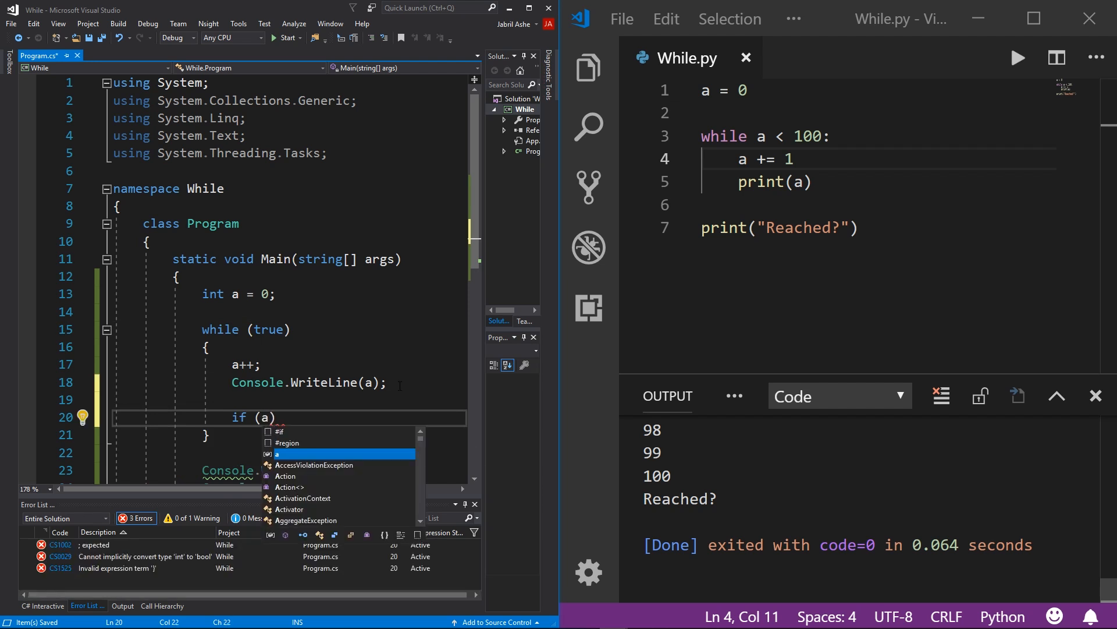
{"action": "type", "text": ">= 100"}
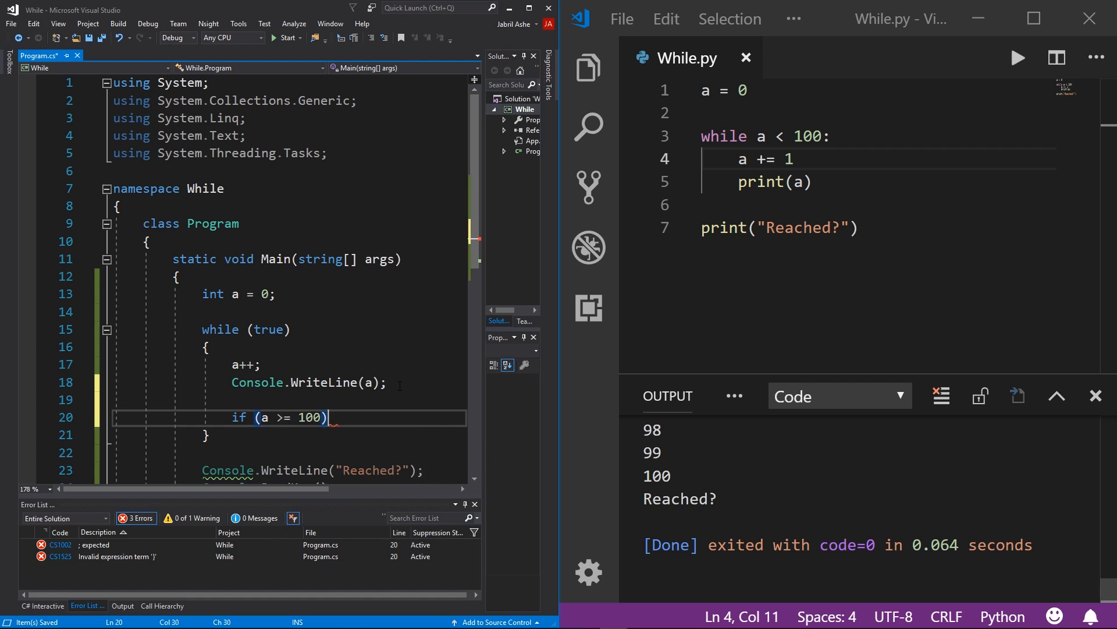
{"action": "type", "text": "break;"}
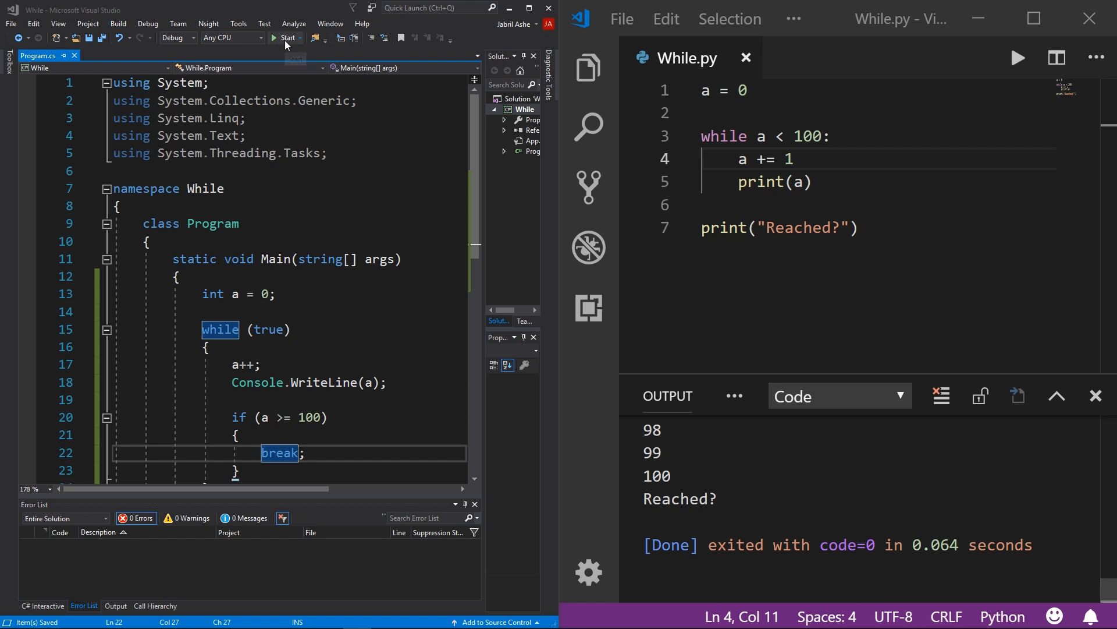
- Build and run the C# program with the break-based loop
{"action": "left_click", "coordinate": [285, 38]}
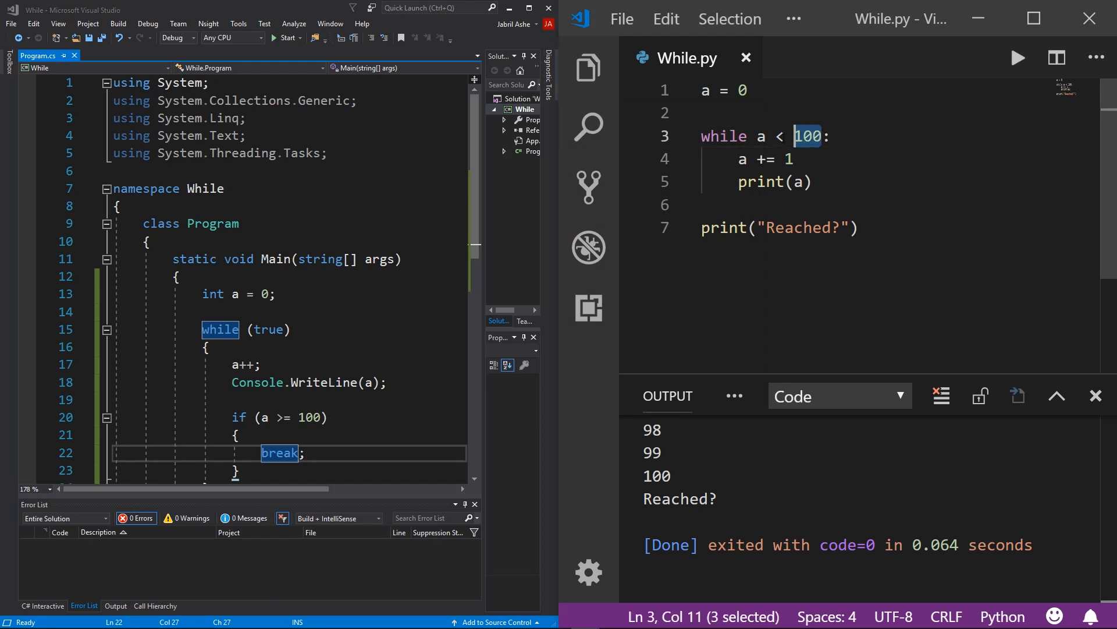
- Change While.py to loop while True and break once a >= 100 after print(a)
{"action": "type", "text": "True"}
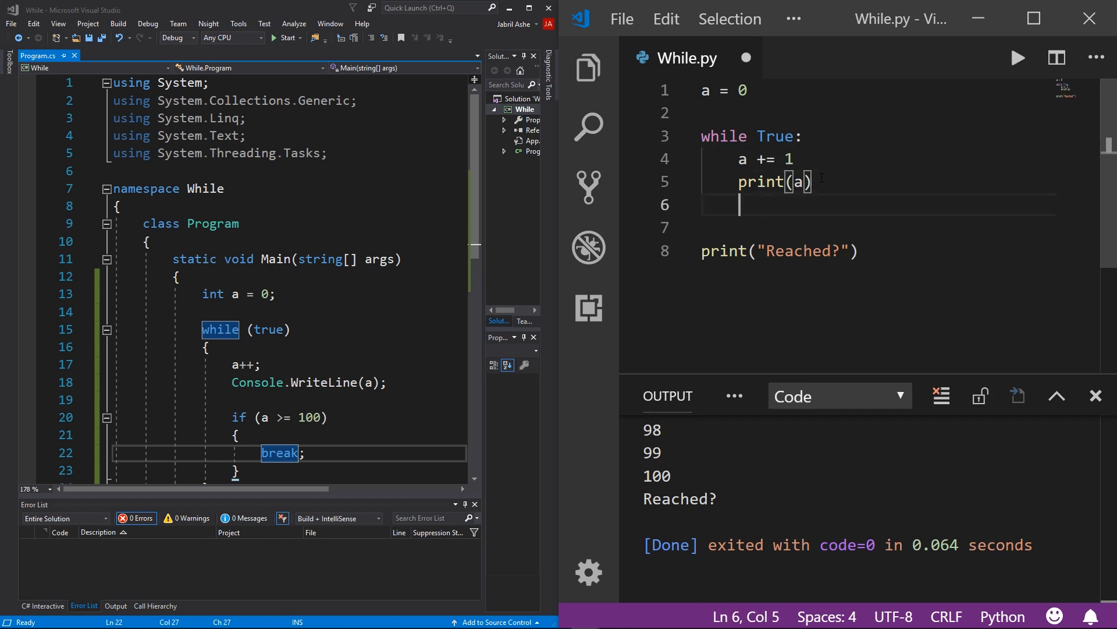
{"action": "type", "text": "if a >"}
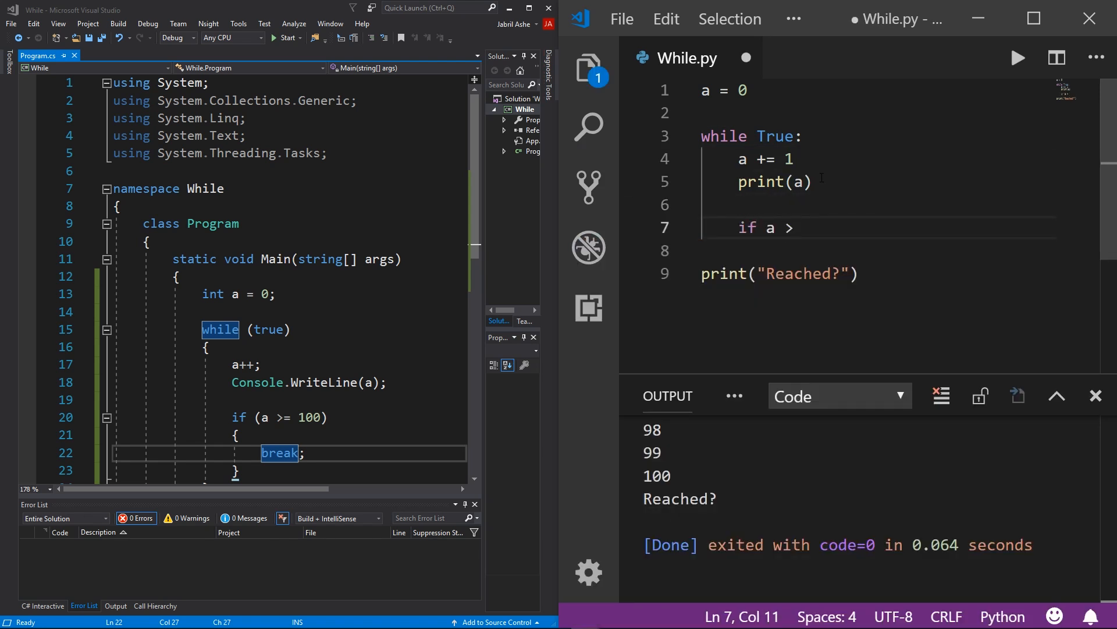
{"action": "type", "text": "= 100:"}
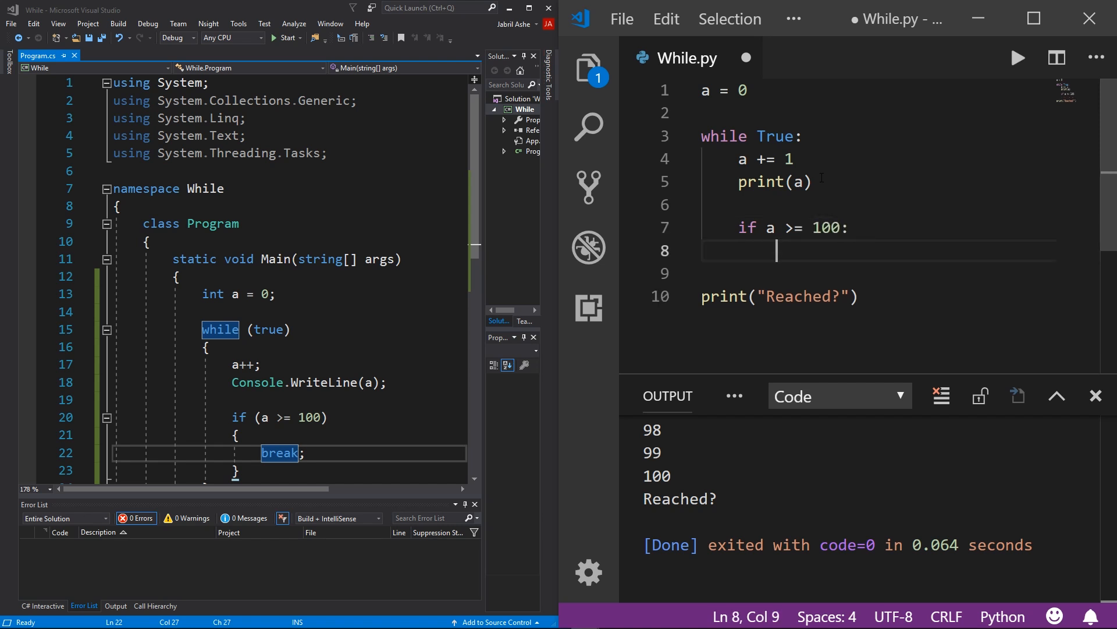
{"action": "type", "text": "break"}
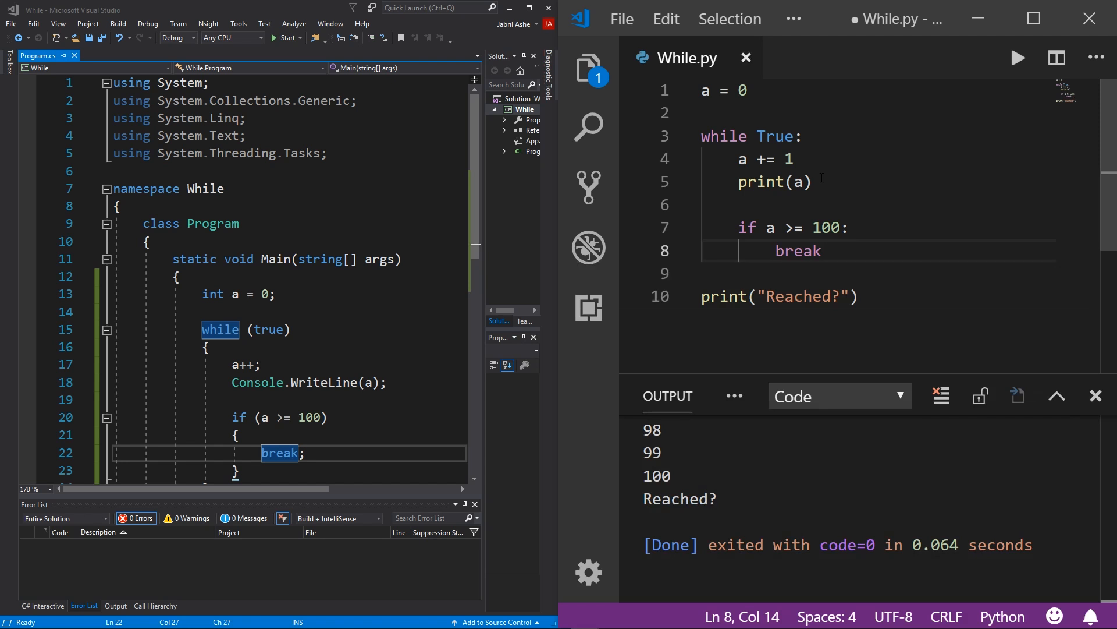
{"action": "mouse_move", "coordinate": [1018, 58]}
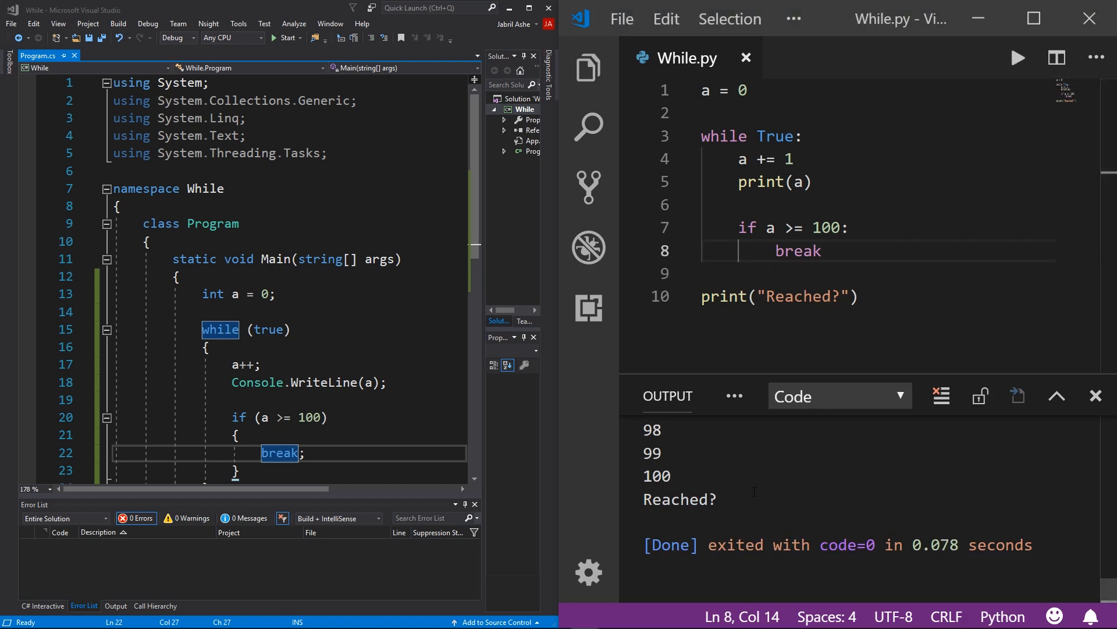
- Rerun While.py with Run Code after scrolling the Output panel
{"action": "scroll", "scroll_direction": "up", "scroll_amount": 3}
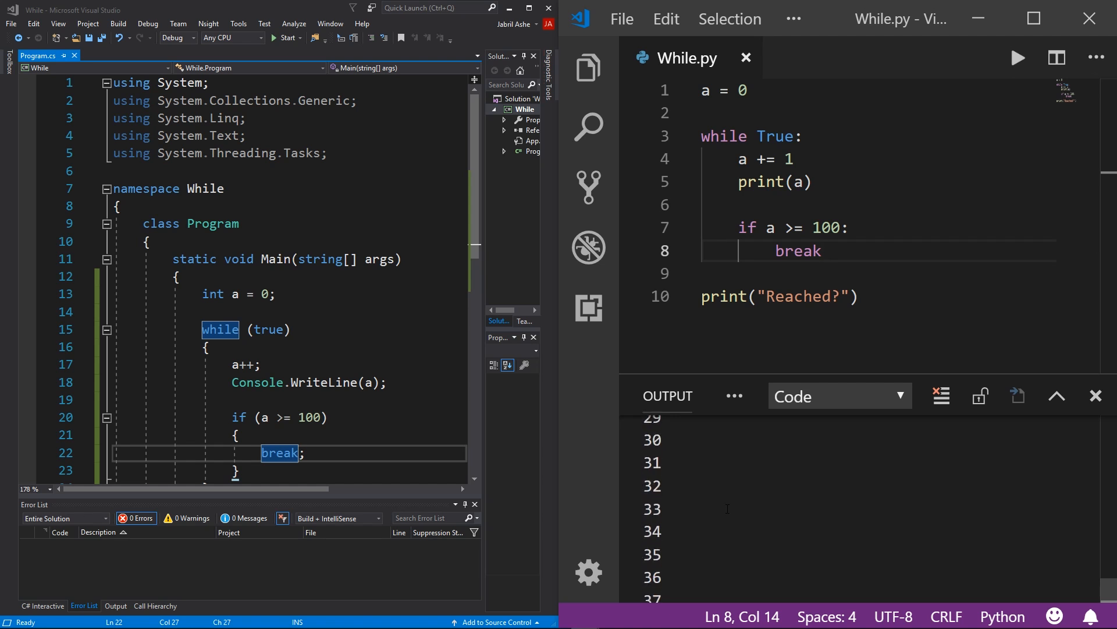
{"action": "left_click", "coordinate": [1017, 57]}
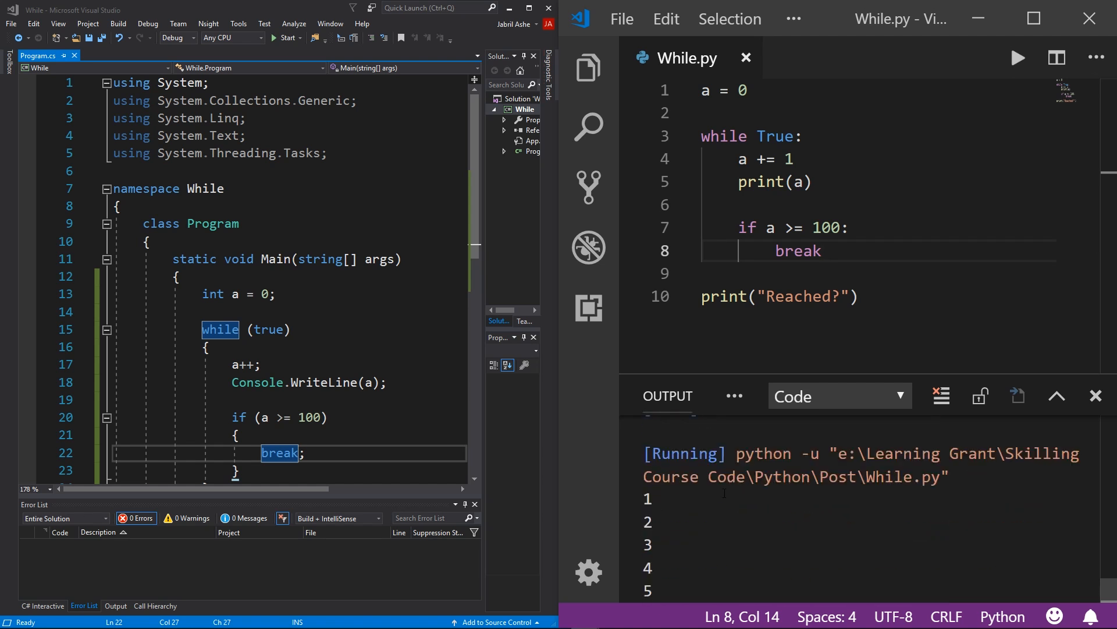